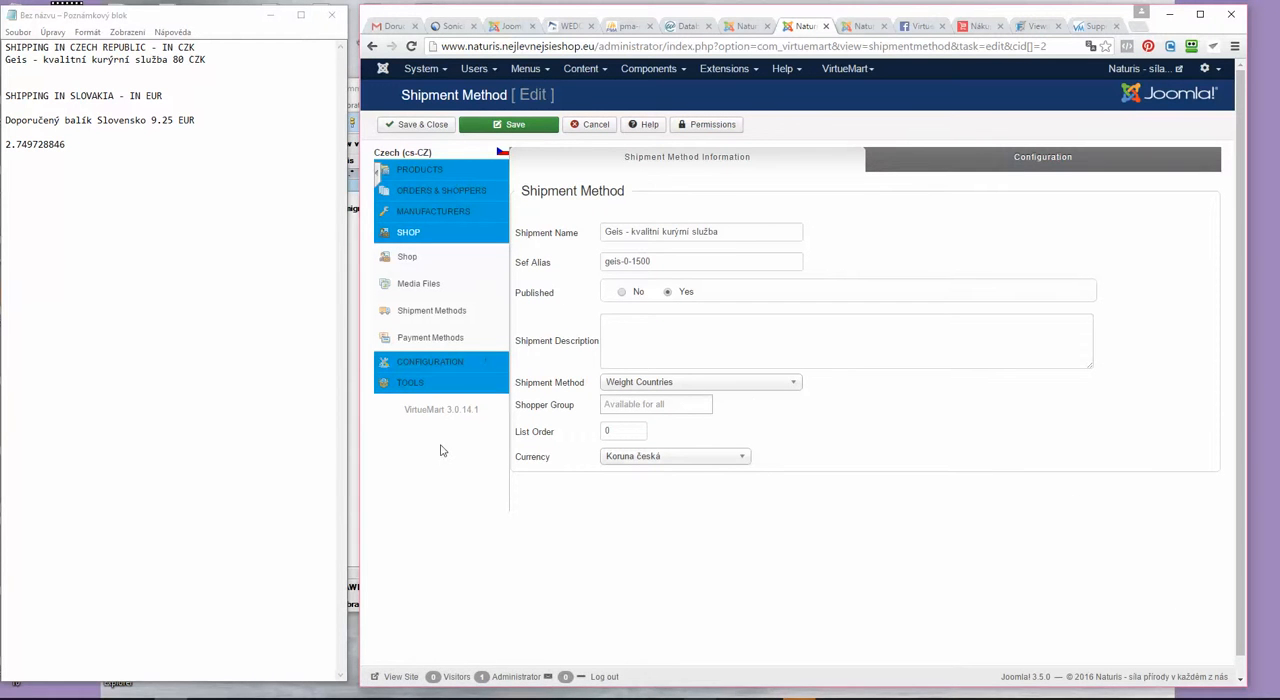
pyautogui.moveTo(432, 412)
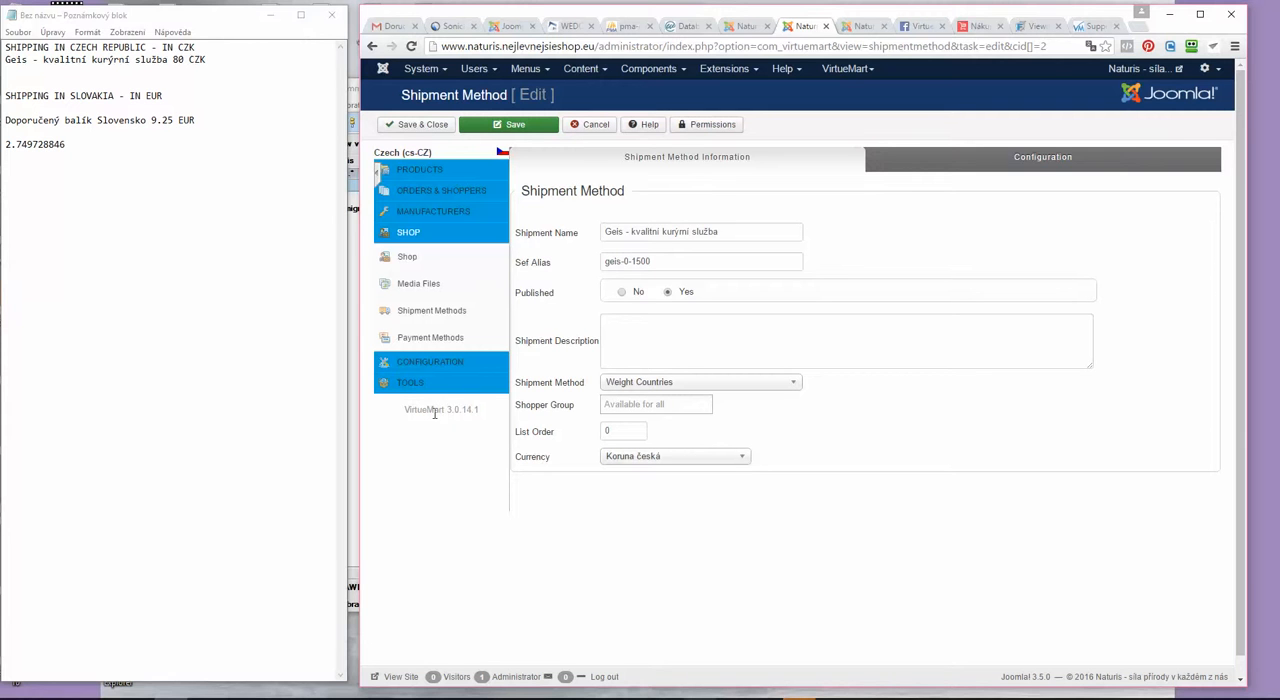
pyautogui.moveTo(490, 418)
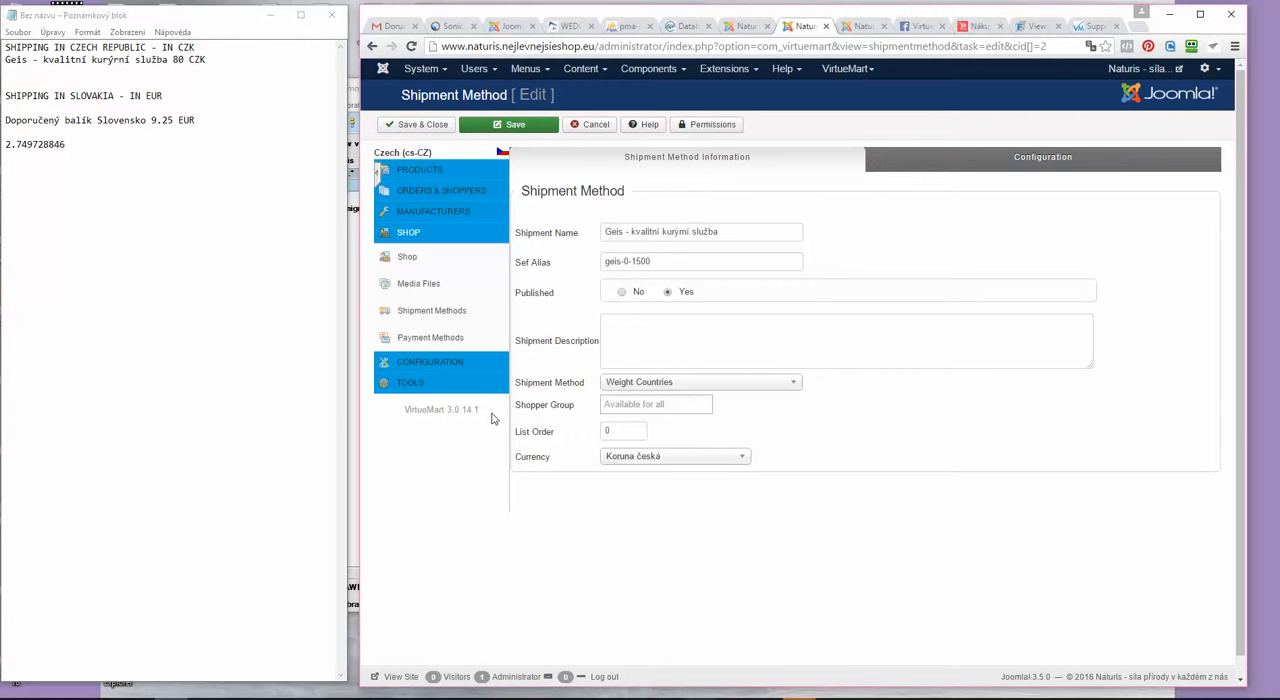
pyautogui.moveTo(496, 424)
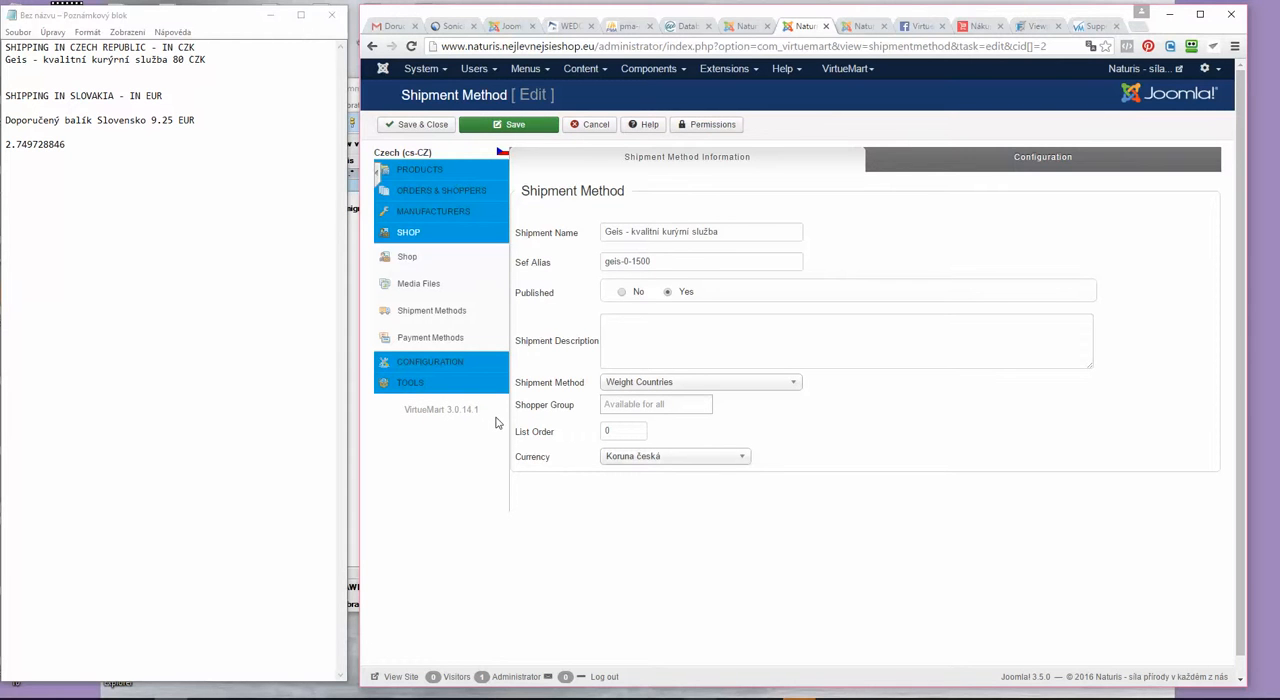
pyautogui.moveTo(476, 432)
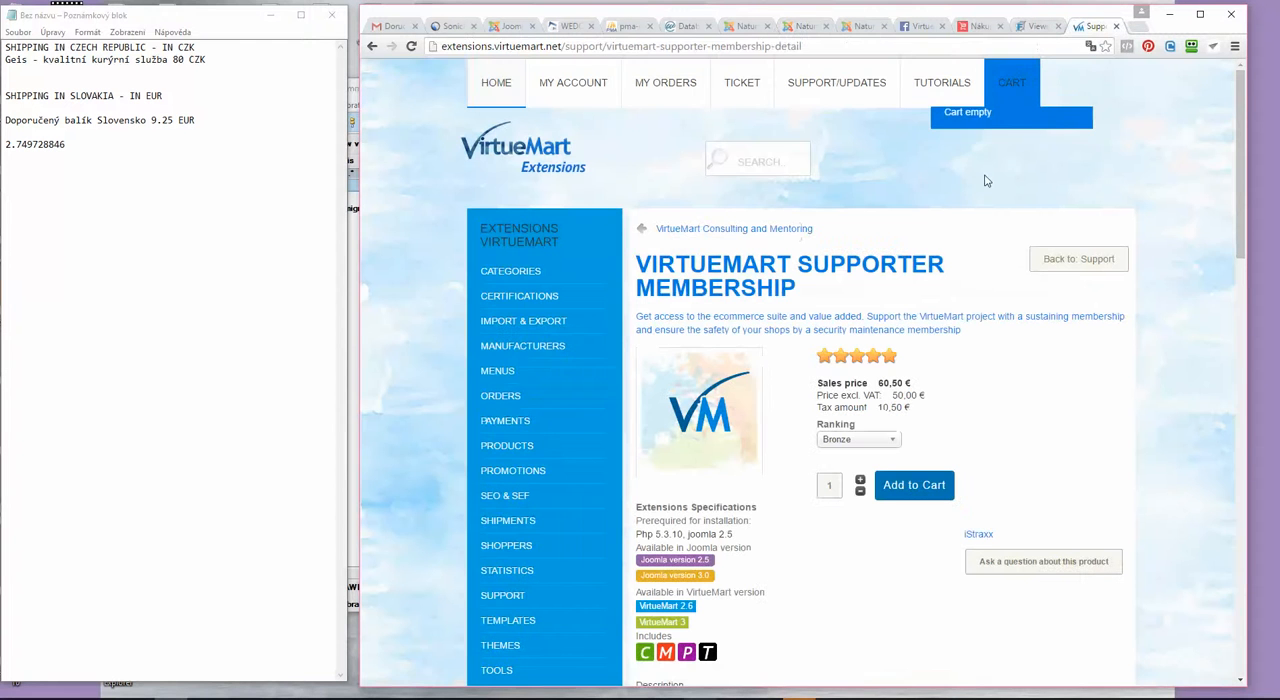
# - Show the Supporter Membership ranking options: Bronze, Silver (+60.50 €) and Gold (+121 €)
pyautogui.click(856, 440)
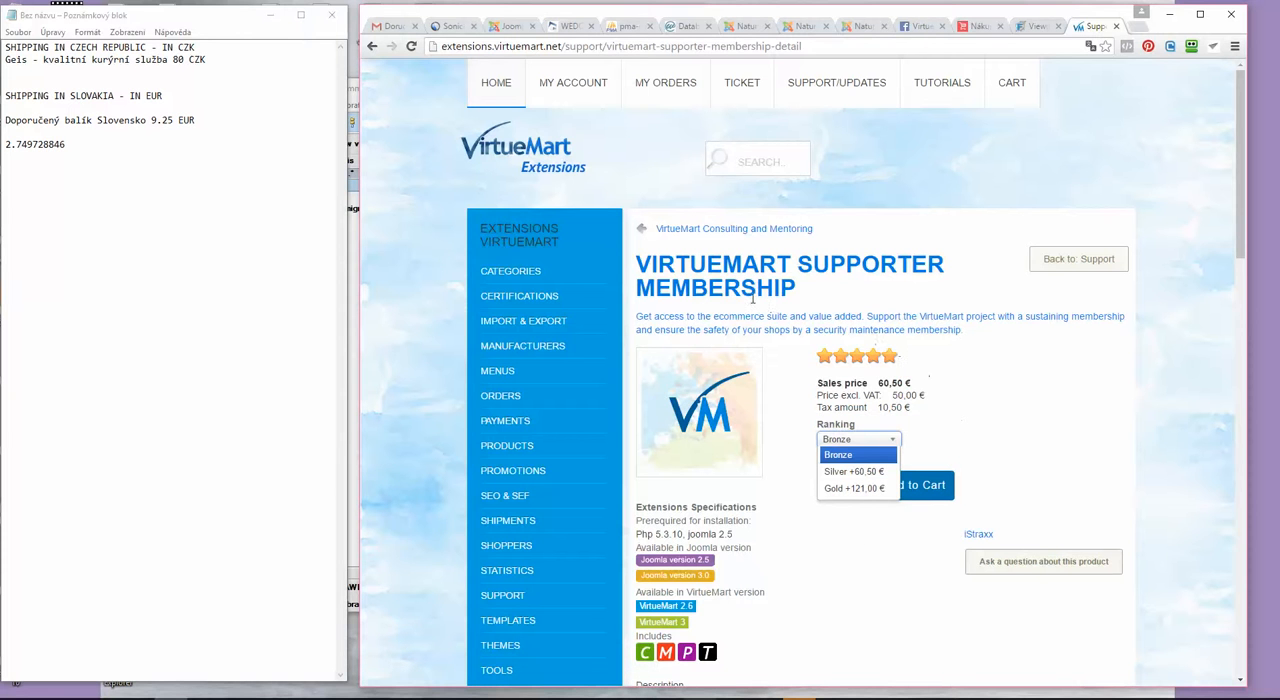
pyautogui.moveTo(940, 392)
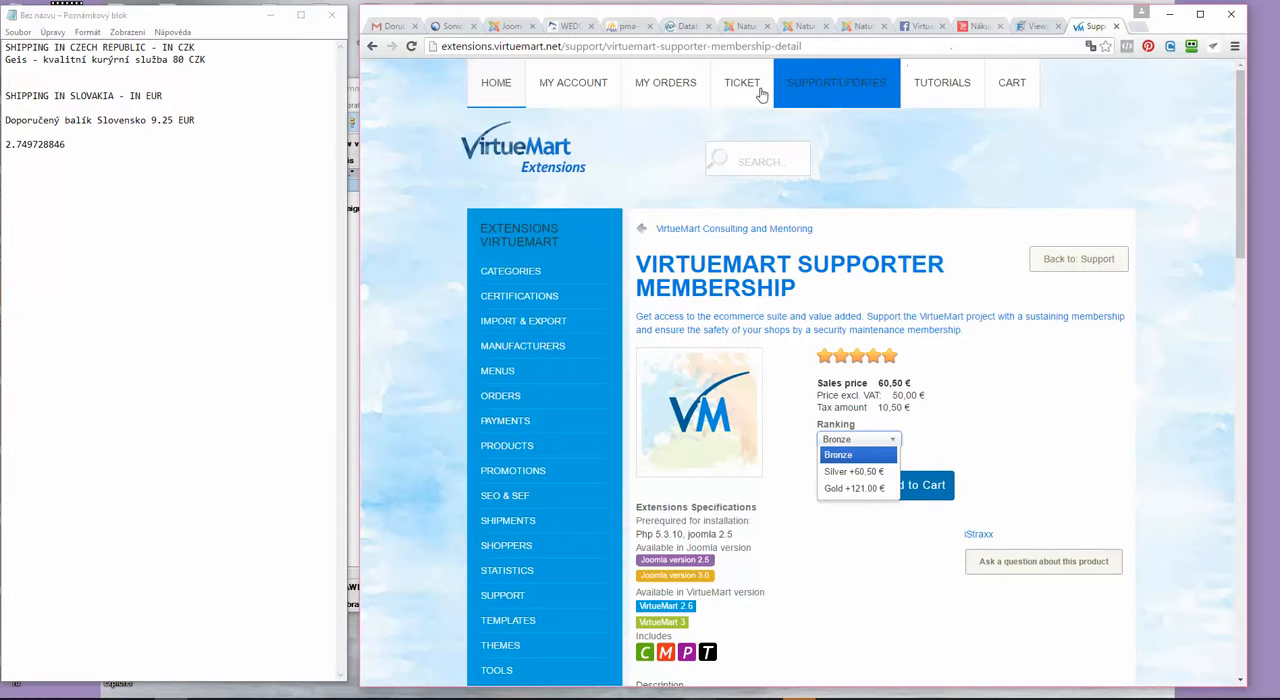
pyautogui.moveTo(496, 82)
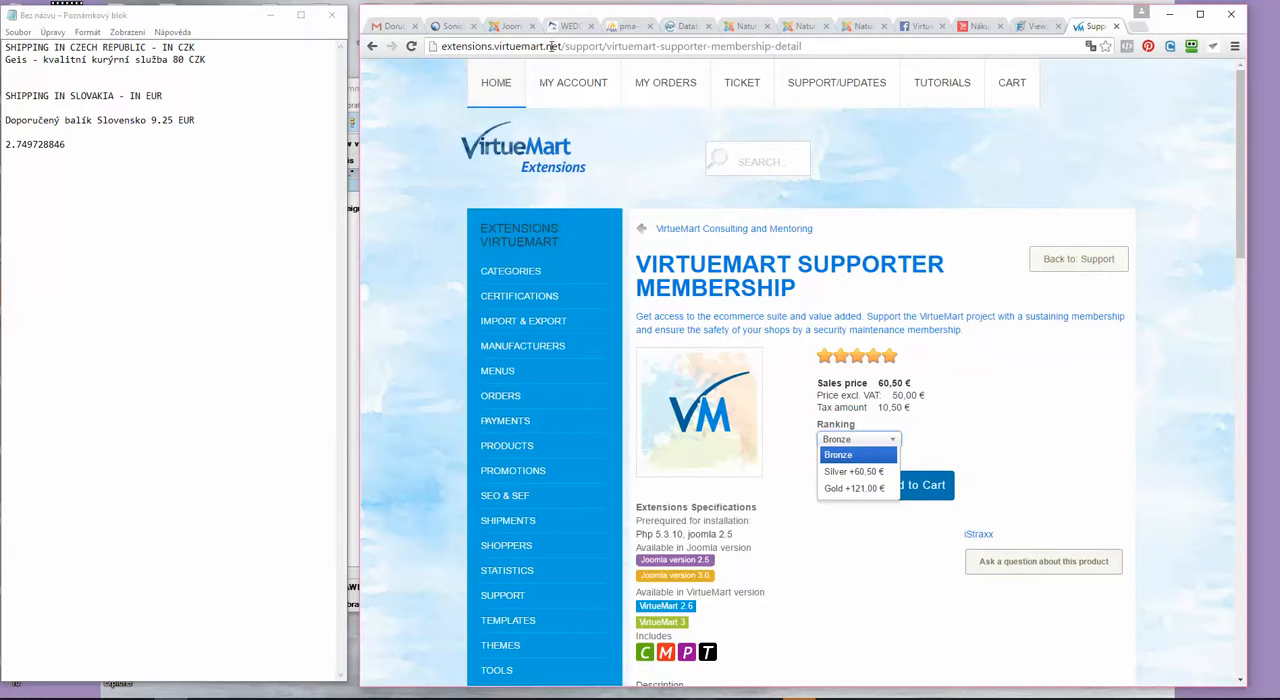
pyautogui.moveTo(762, 162)
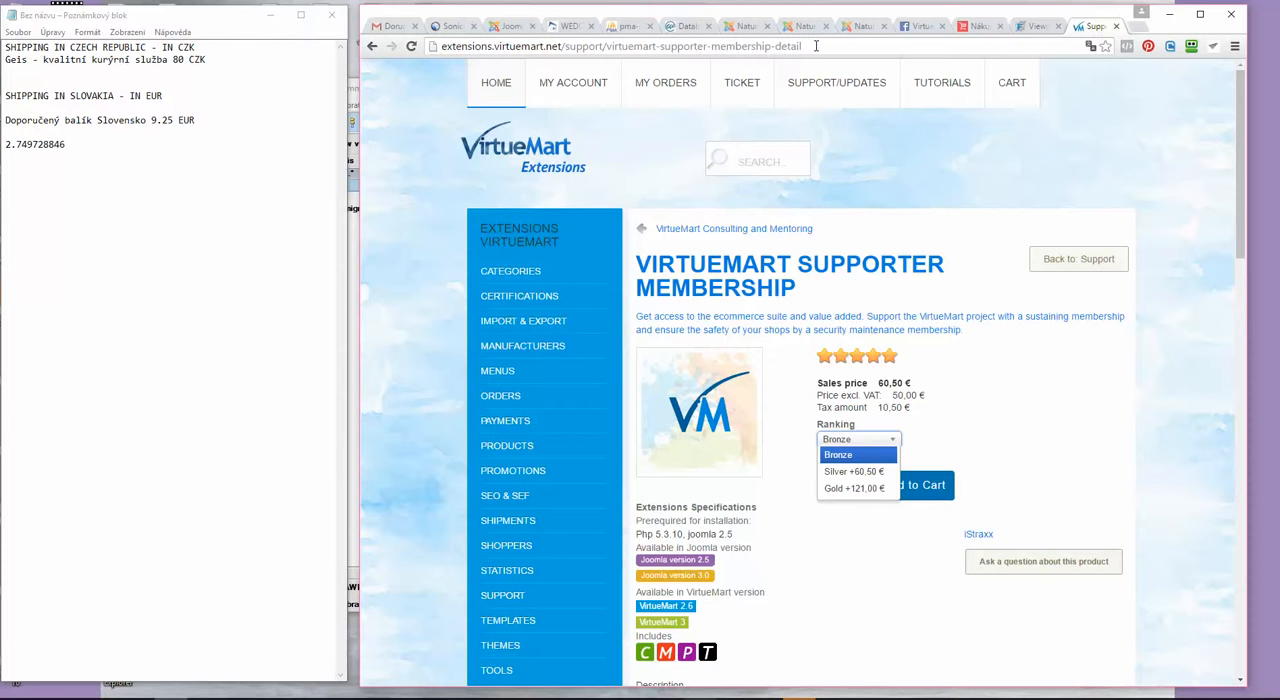
# - View the VirtueMart Software Facebook page with its VM 3.0.14 timeline post
pyautogui.click(920, 24)
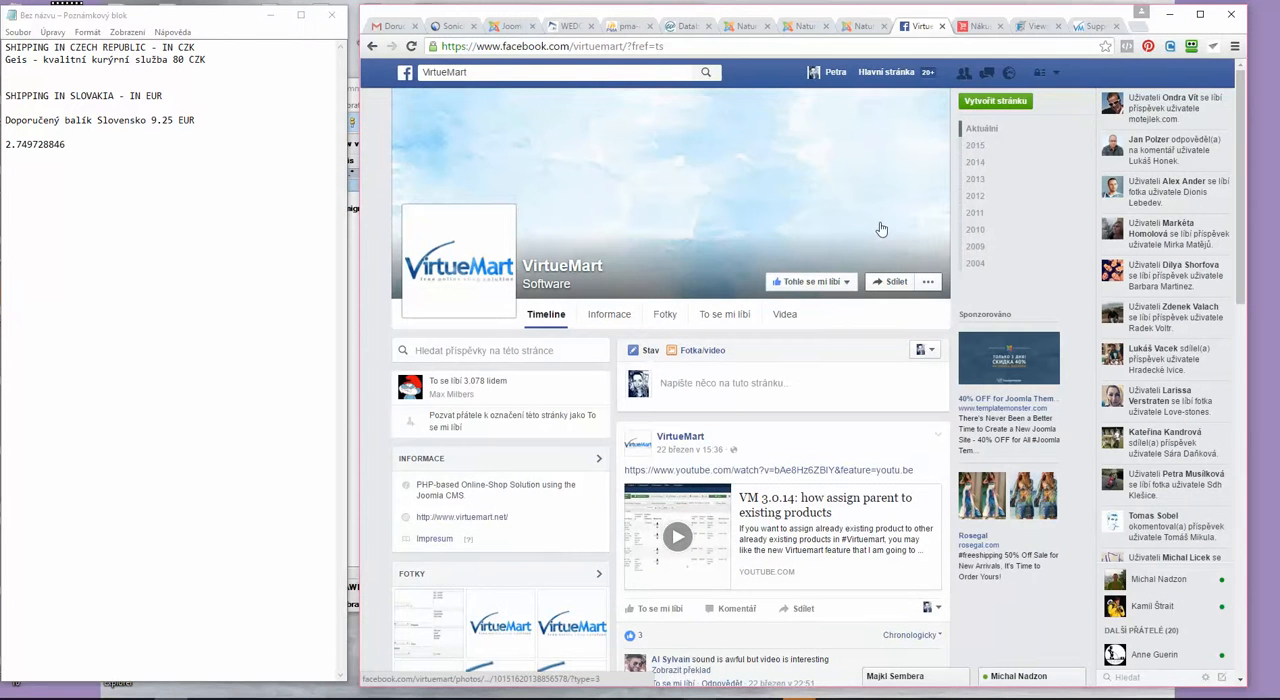
pyautogui.moveTo(468, 216)
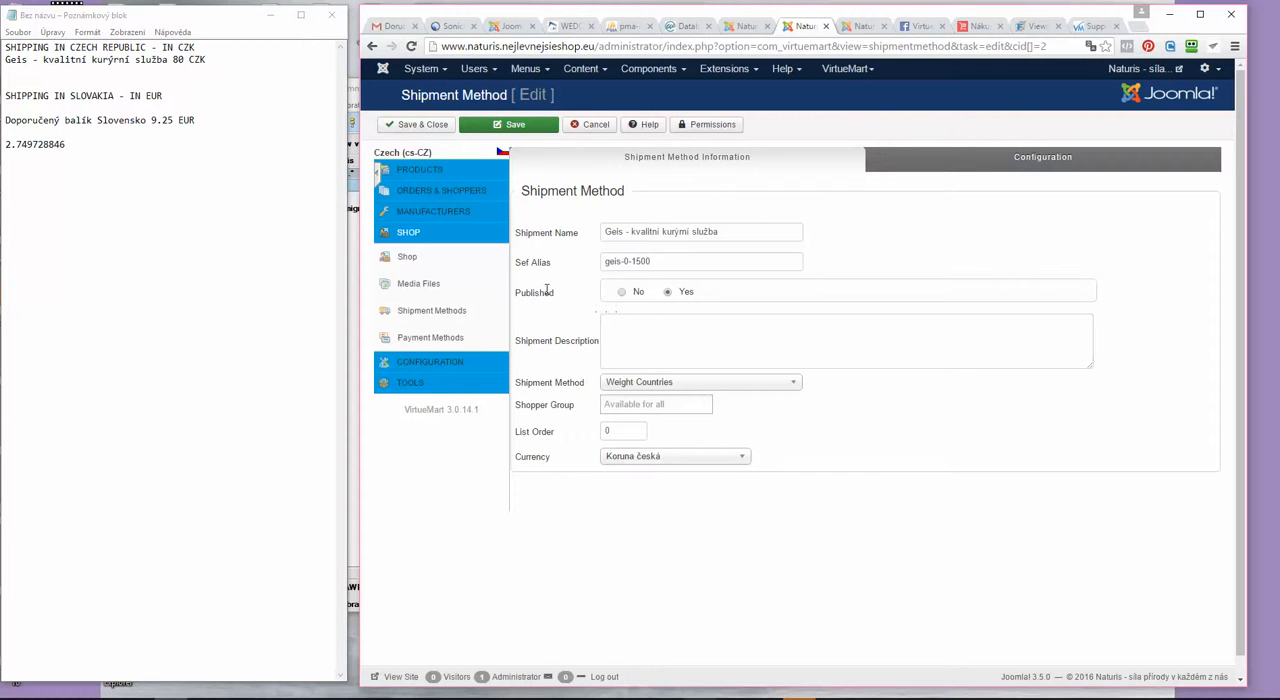
# - Show the Naturis cart in EURO € with Doporučený balík Slovensko +9,25 €, Zásilkovna SK +3,47 € and Dobírka +100,00 €
pyautogui.click(978, 24)
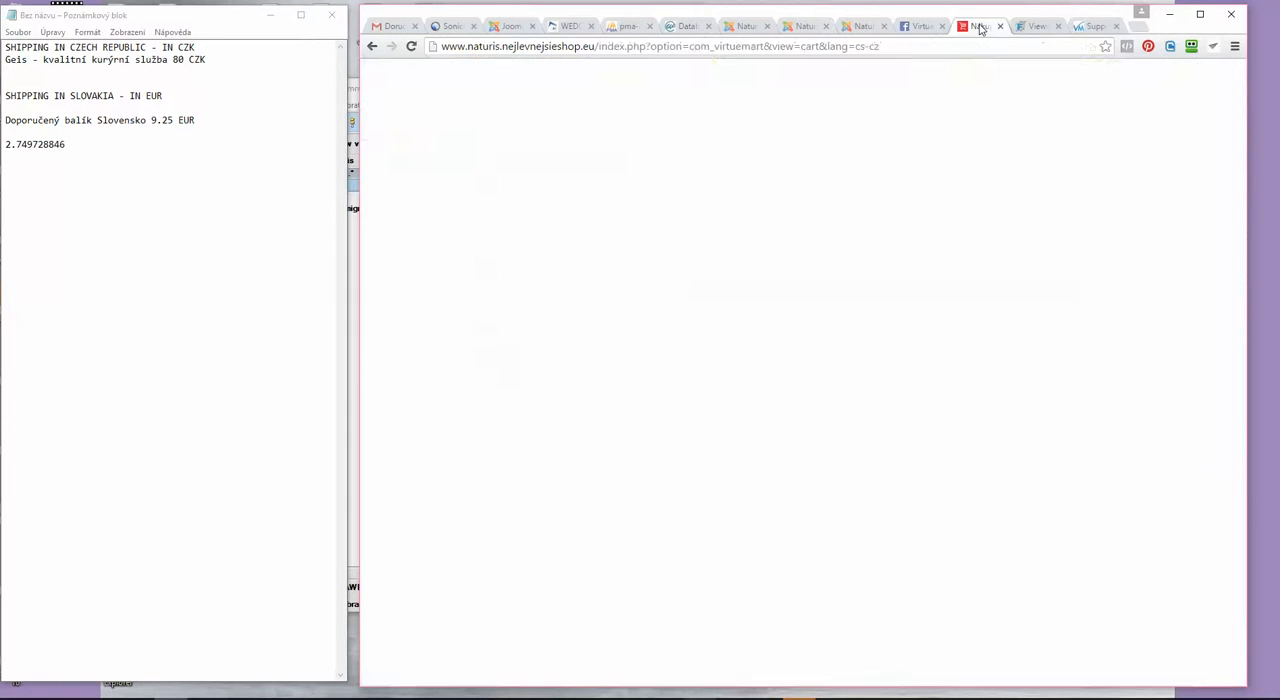
pyautogui.click(980, 26)
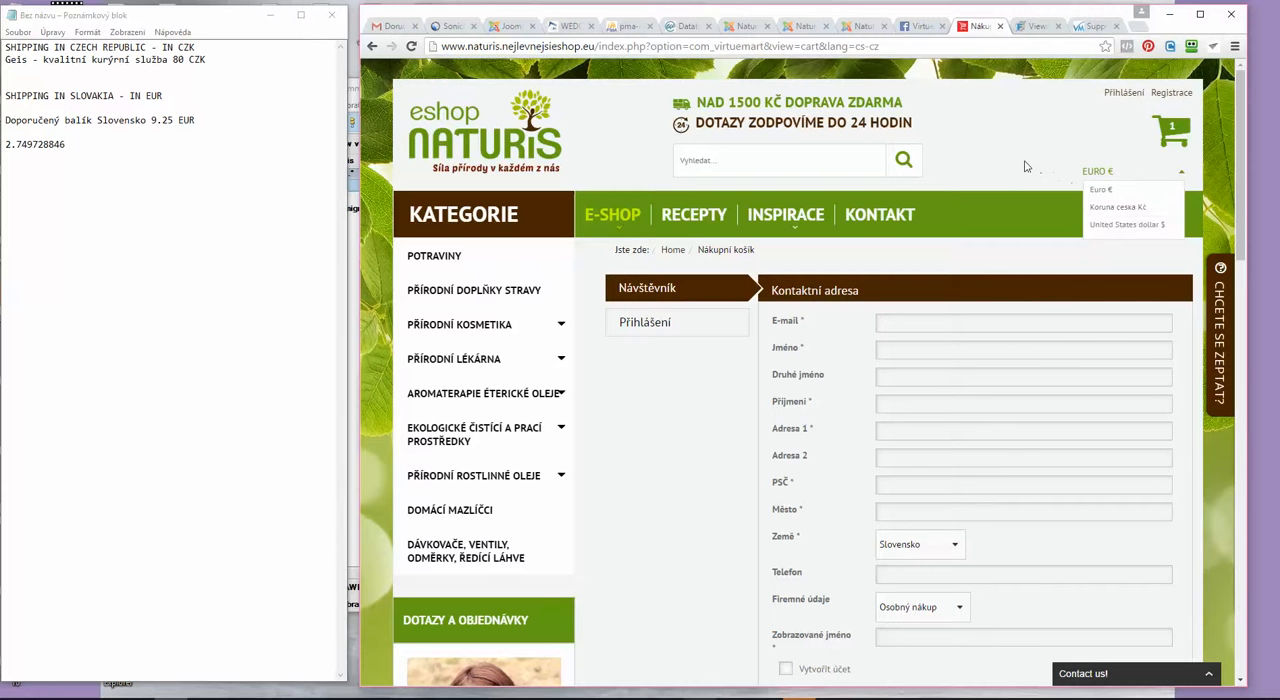
pyautogui.click(1130, 172)
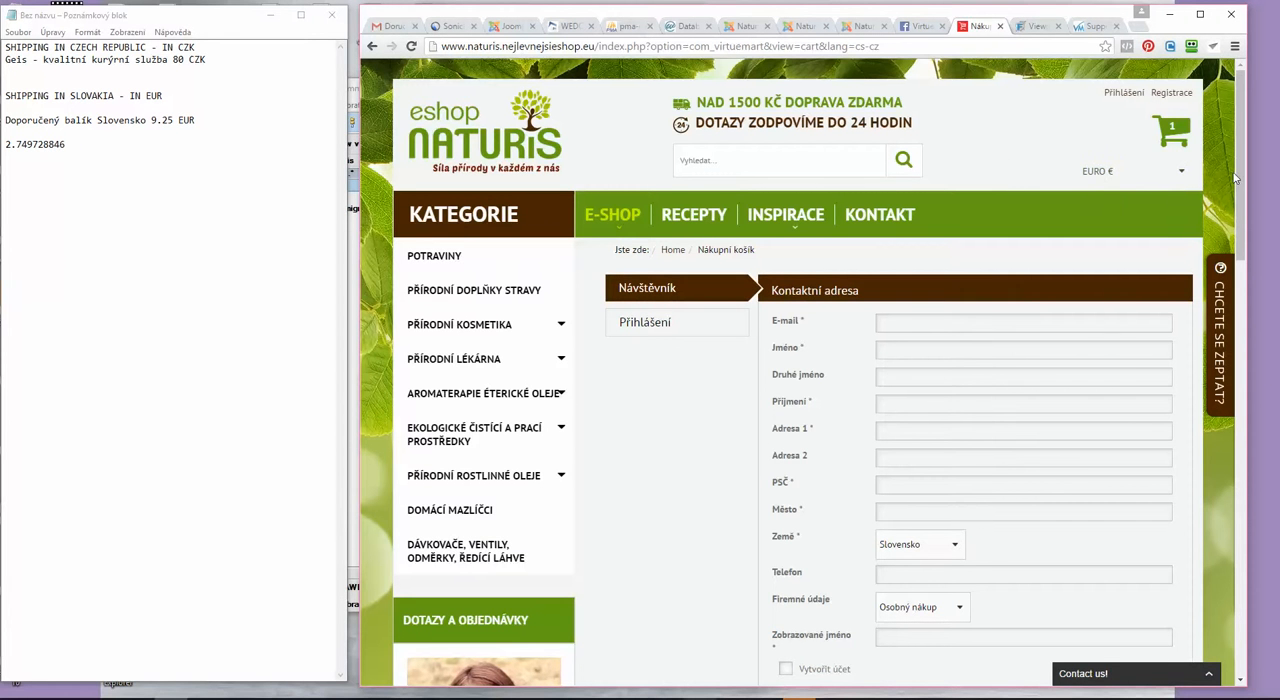
pyautogui.scroll(-3)
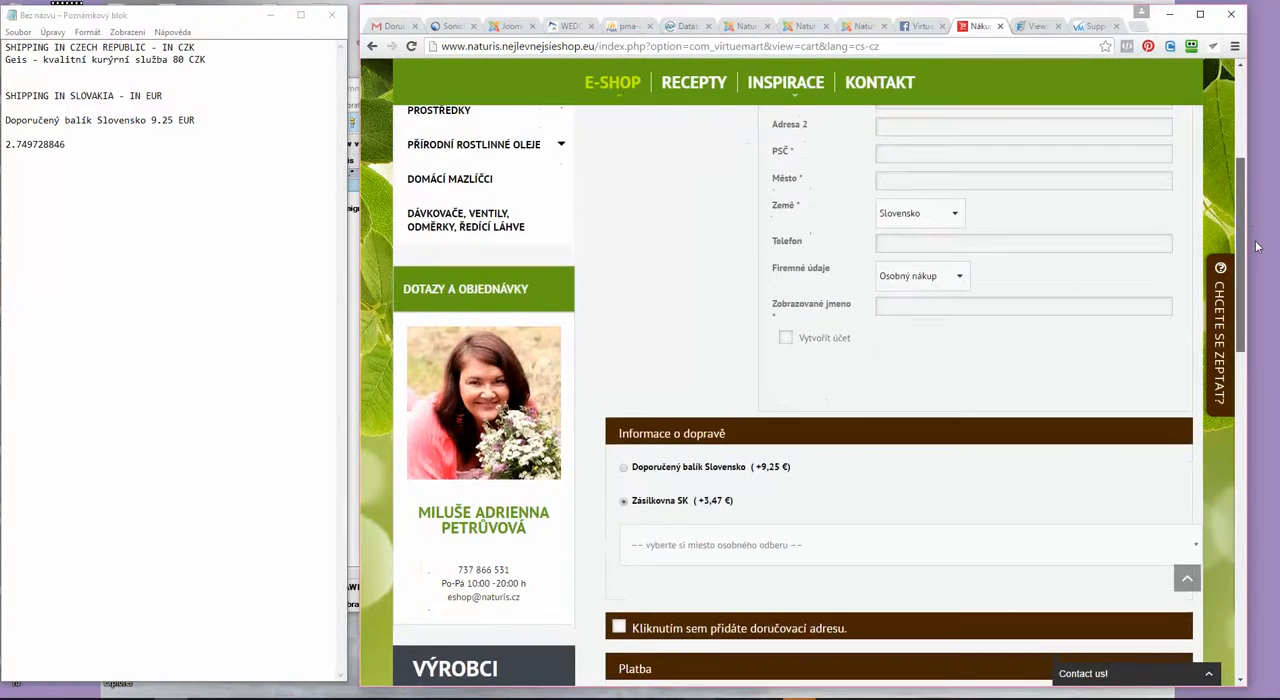
pyautogui.scroll(-3)
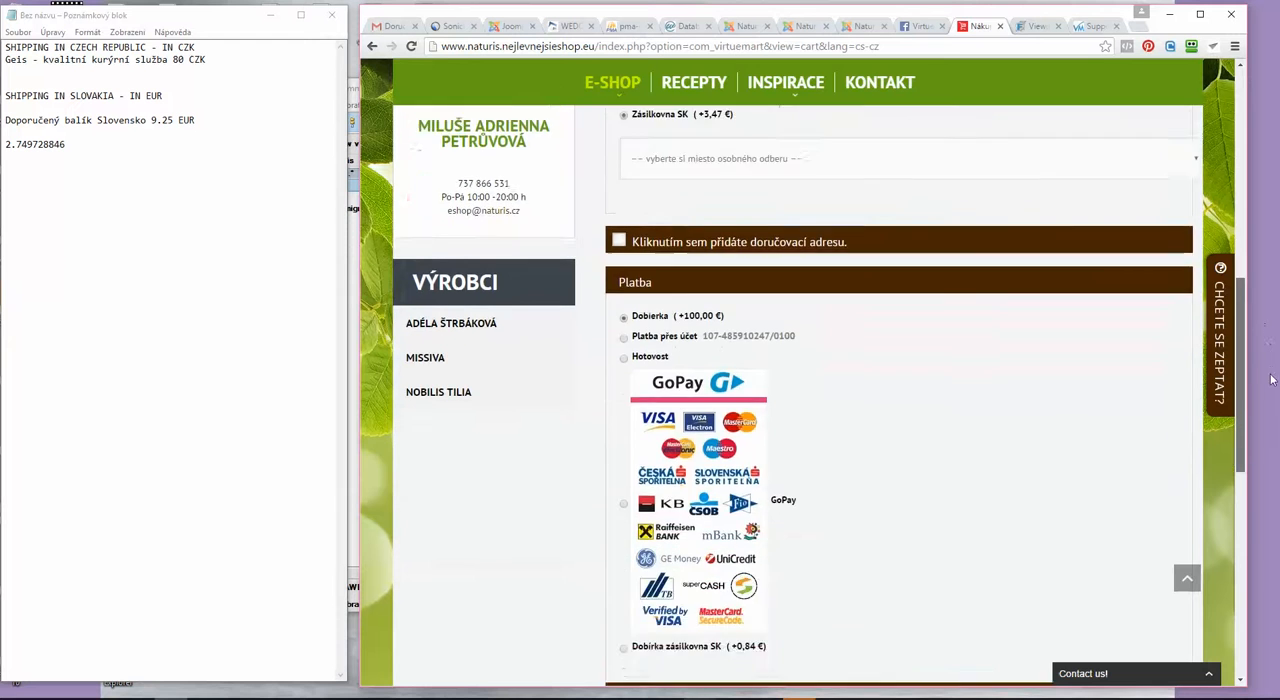
pyautogui.scroll(-3)
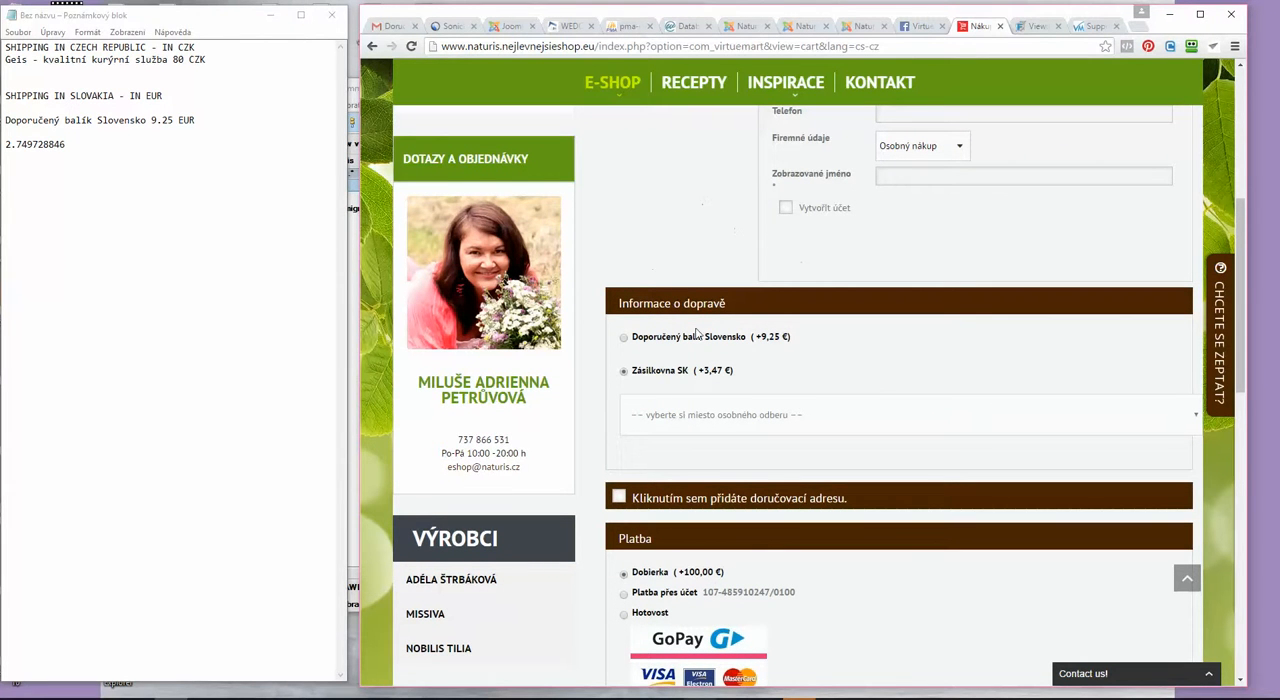
pyautogui.moveTo(848, 384)
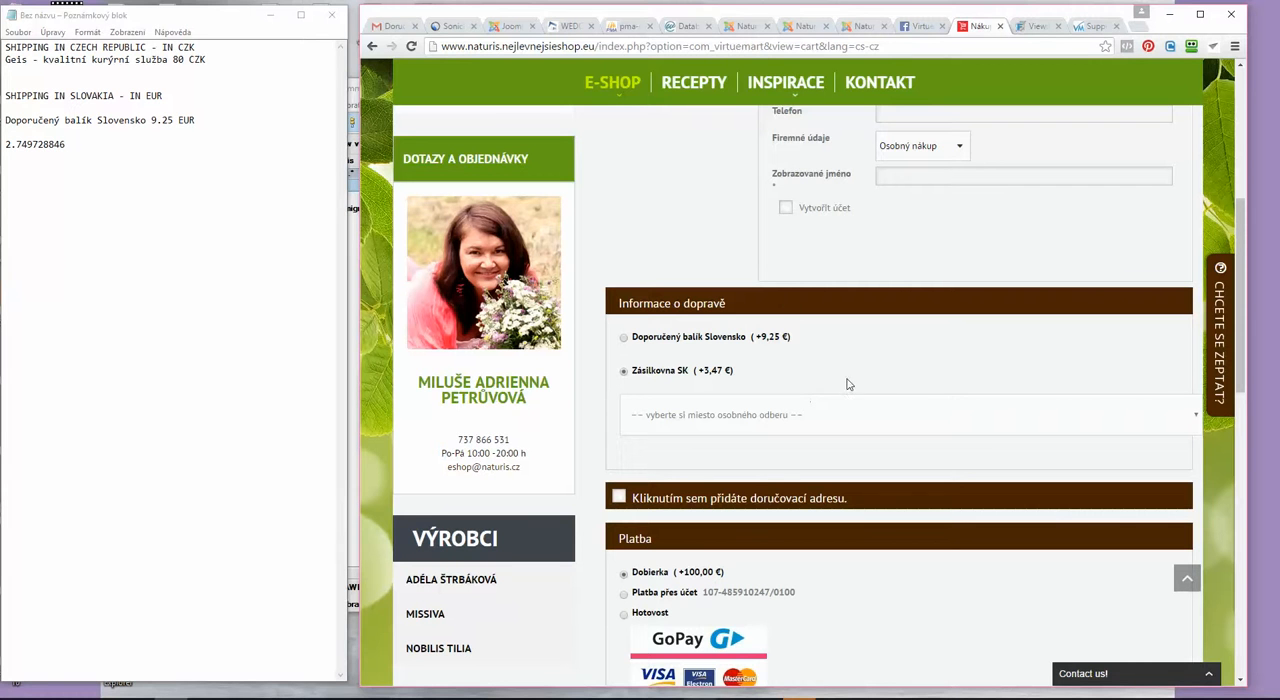
pyautogui.moveTo(910, 368)
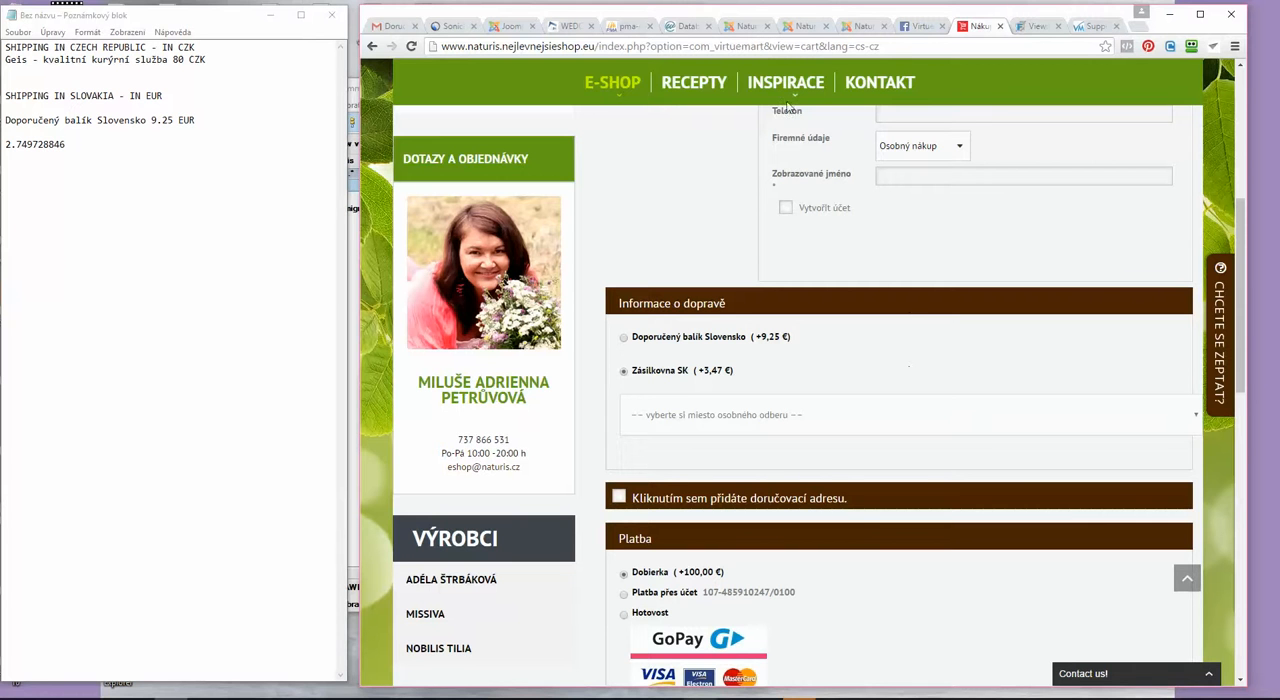
# - Return to the Geis shipment method form, still priced in Koruna česká
pyautogui.click(744, 24)
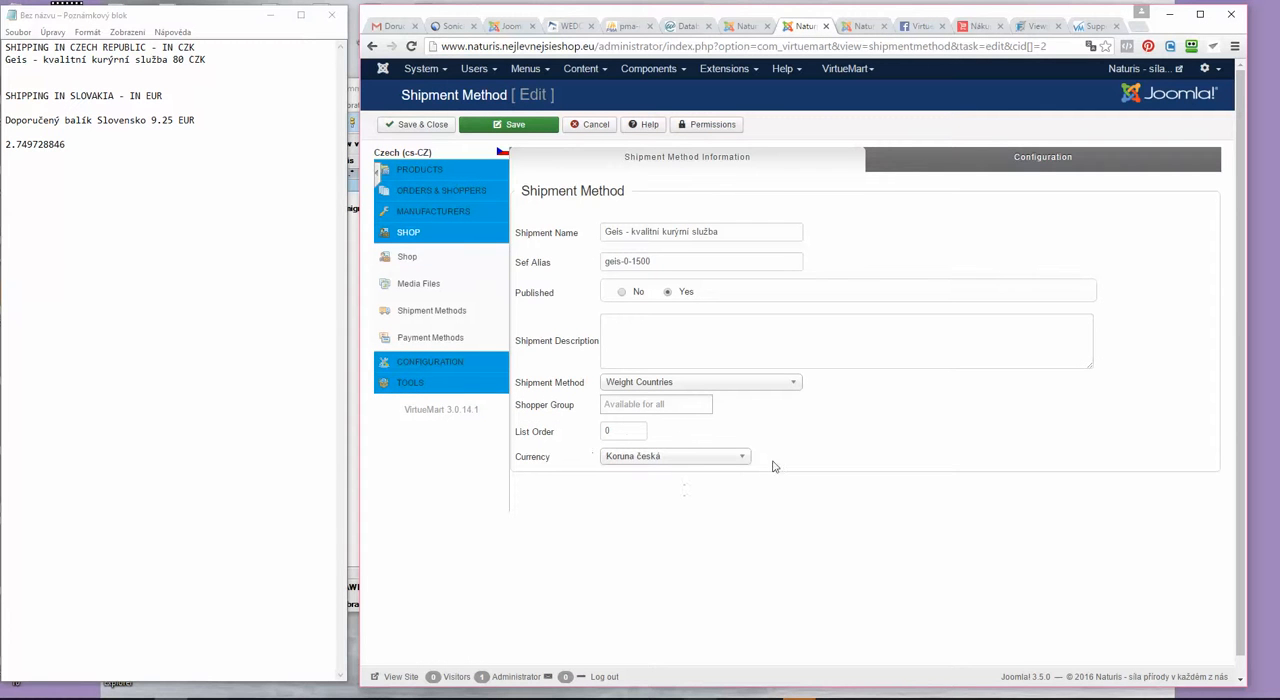
pyautogui.moveTo(716, 424)
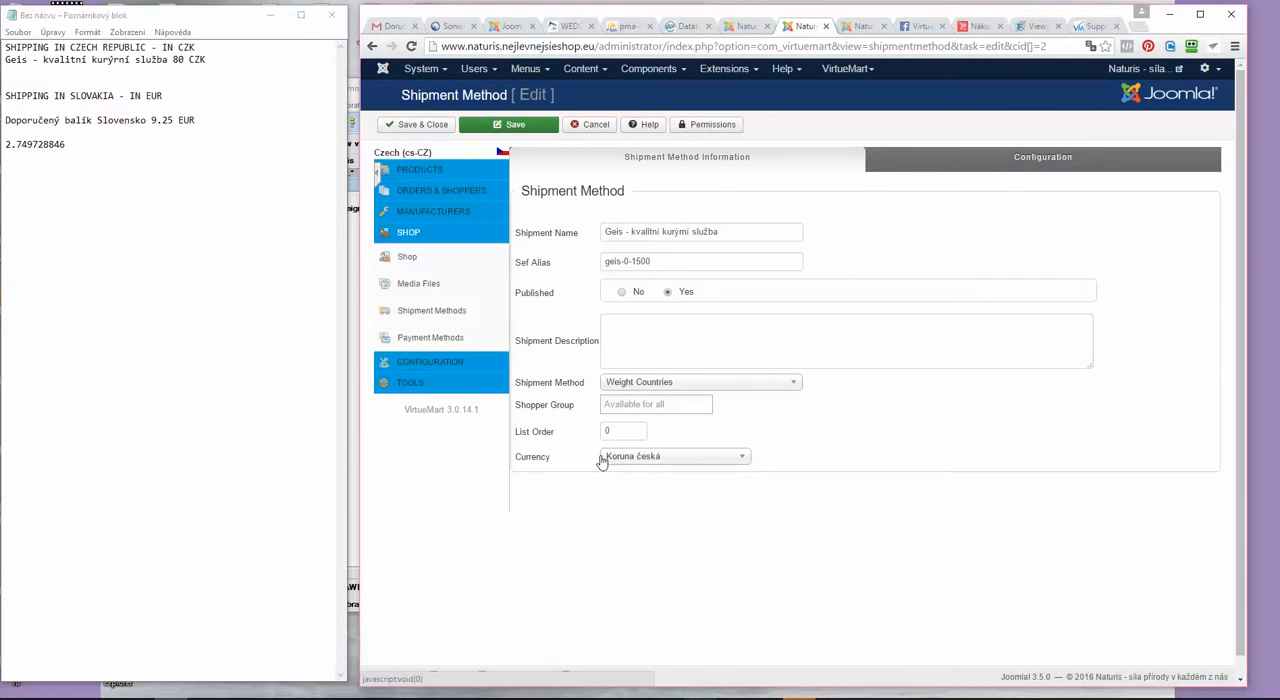
# - Review the Geis shipment configuration limited to Czech Republic with shipment cost 80
pyautogui.click(1042, 156)
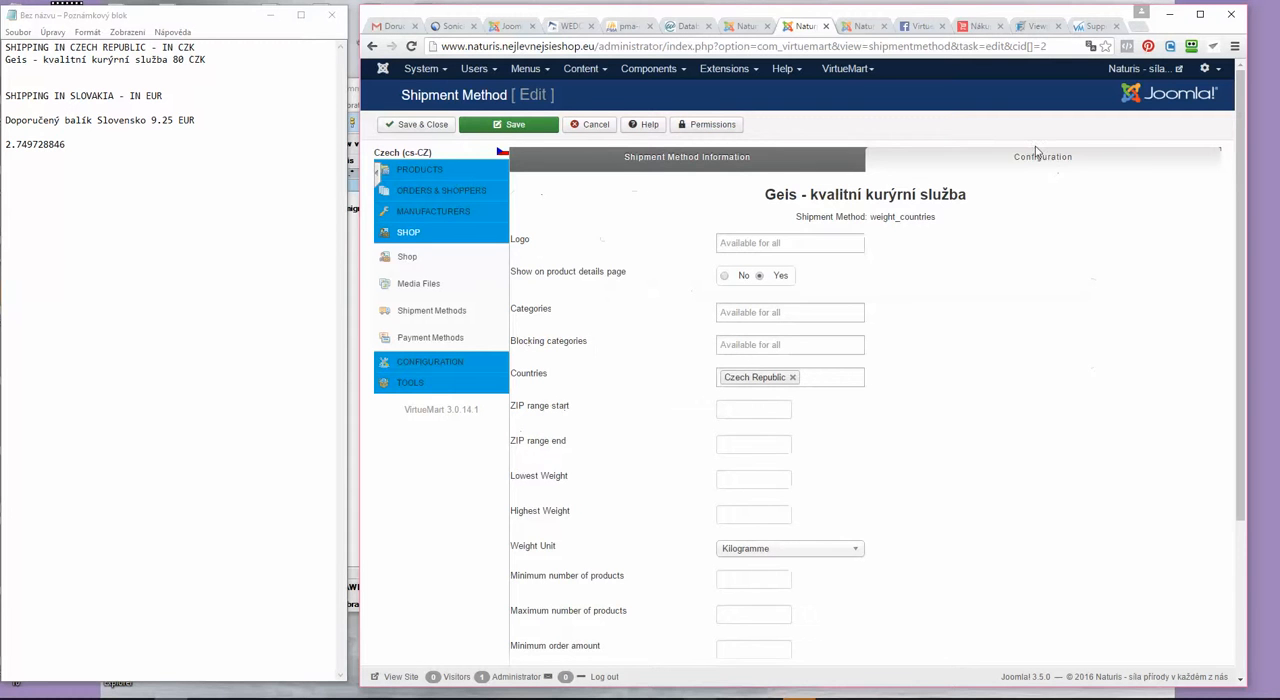
pyautogui.scroll(-3)
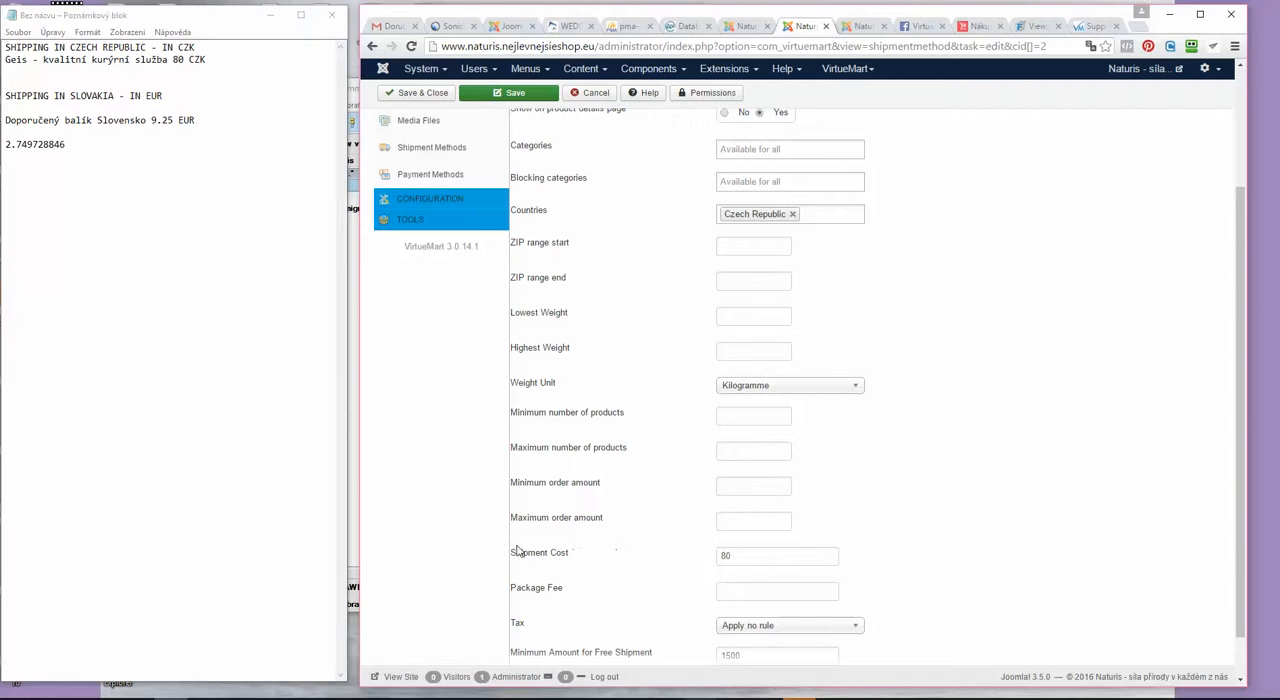
pyautogui.moveTo(580, 492)
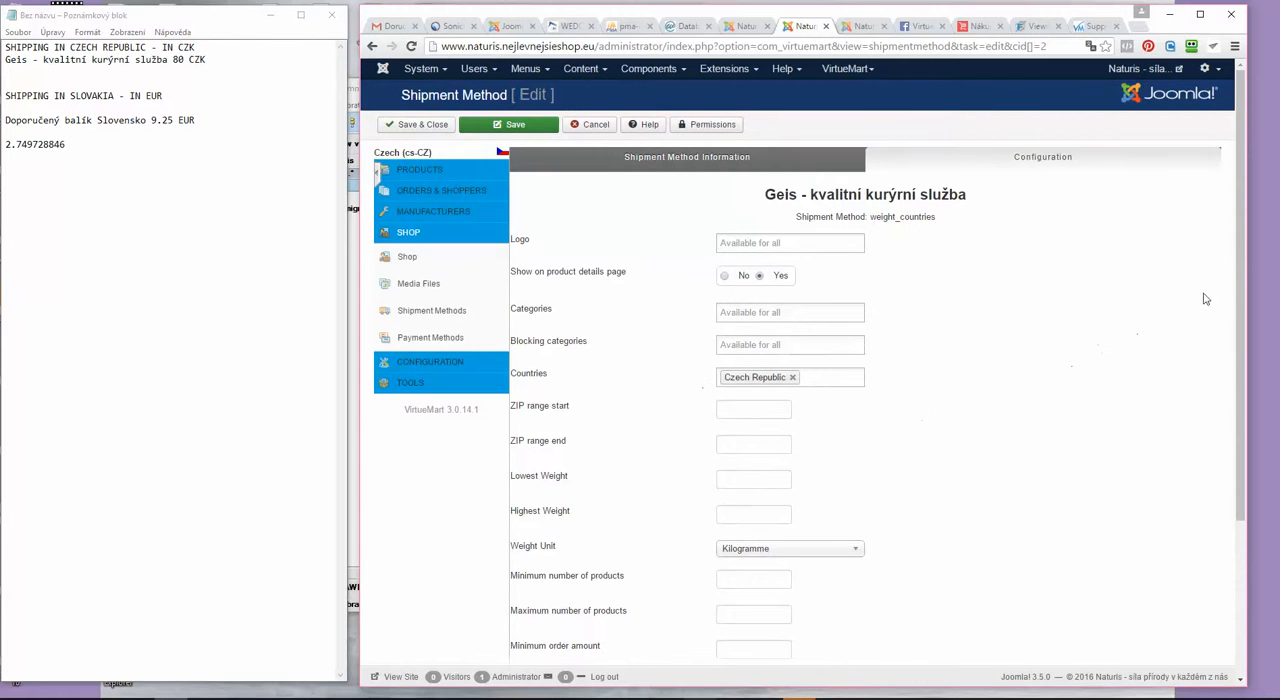
pyautogui.scroll(-3)
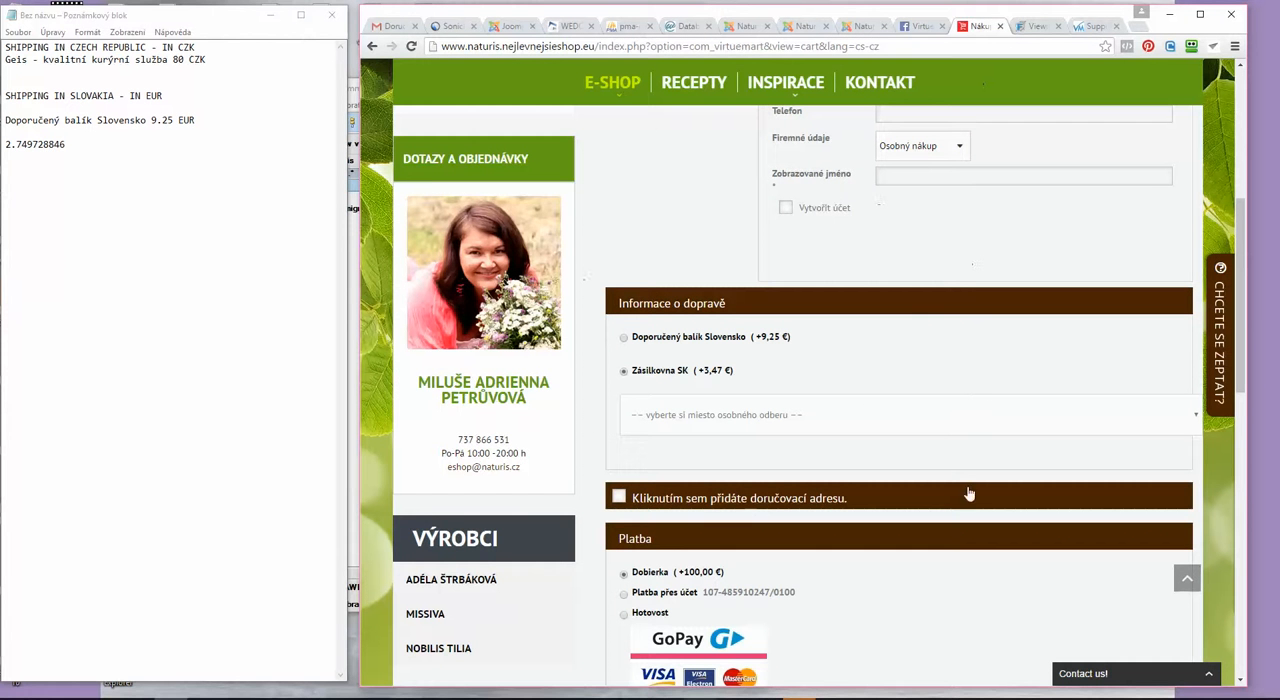
# - Set the checkout contact address country to Česká republika instead of Slovensko
pyautogui.scroll(-3)
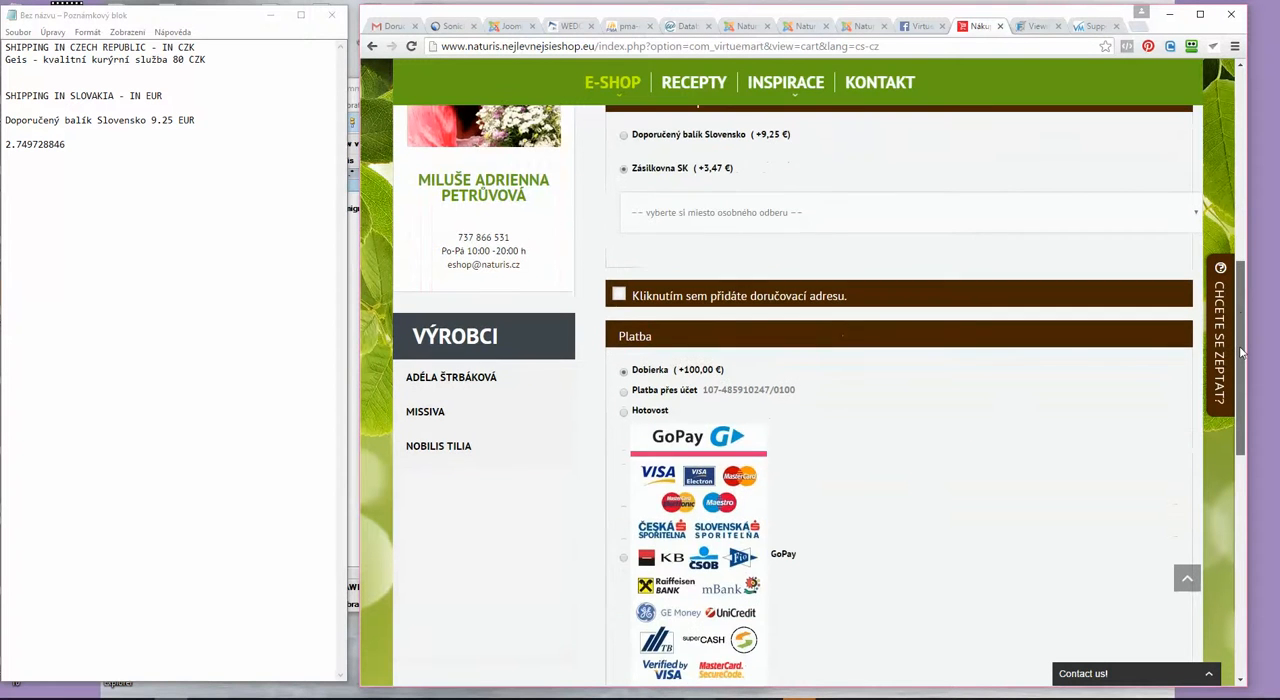
pyautogui.scroll(-3)
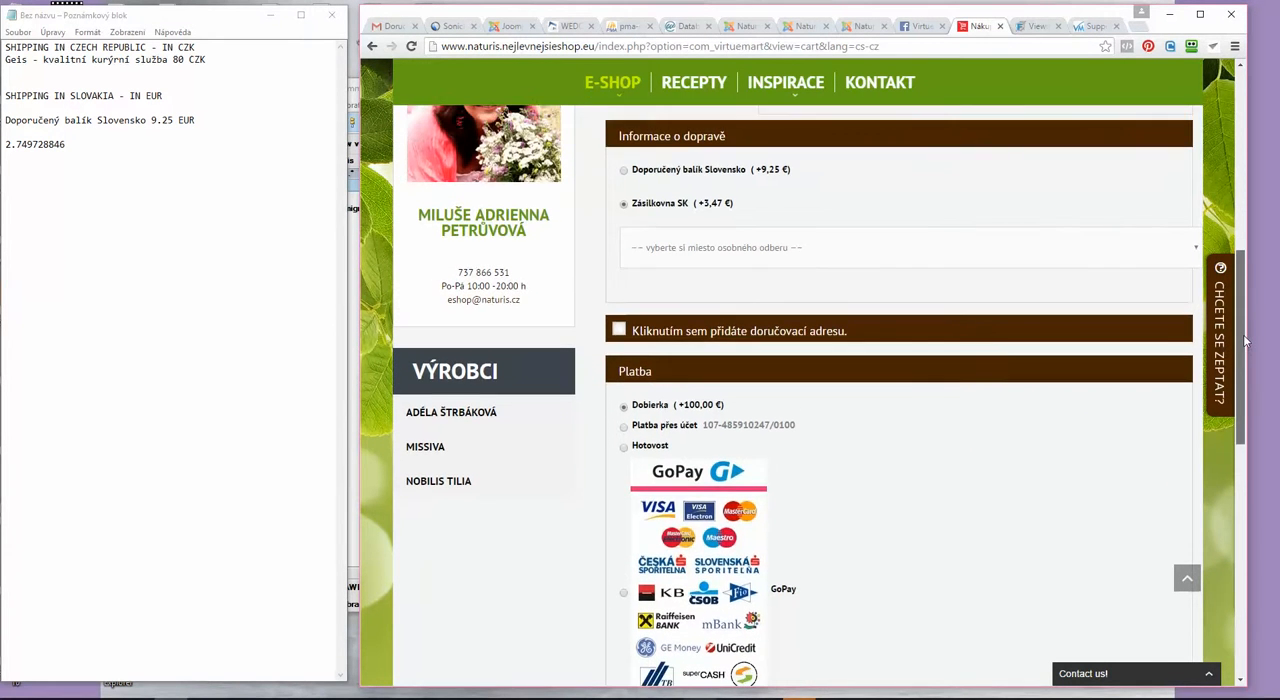
pyautogui.scroll(-3)
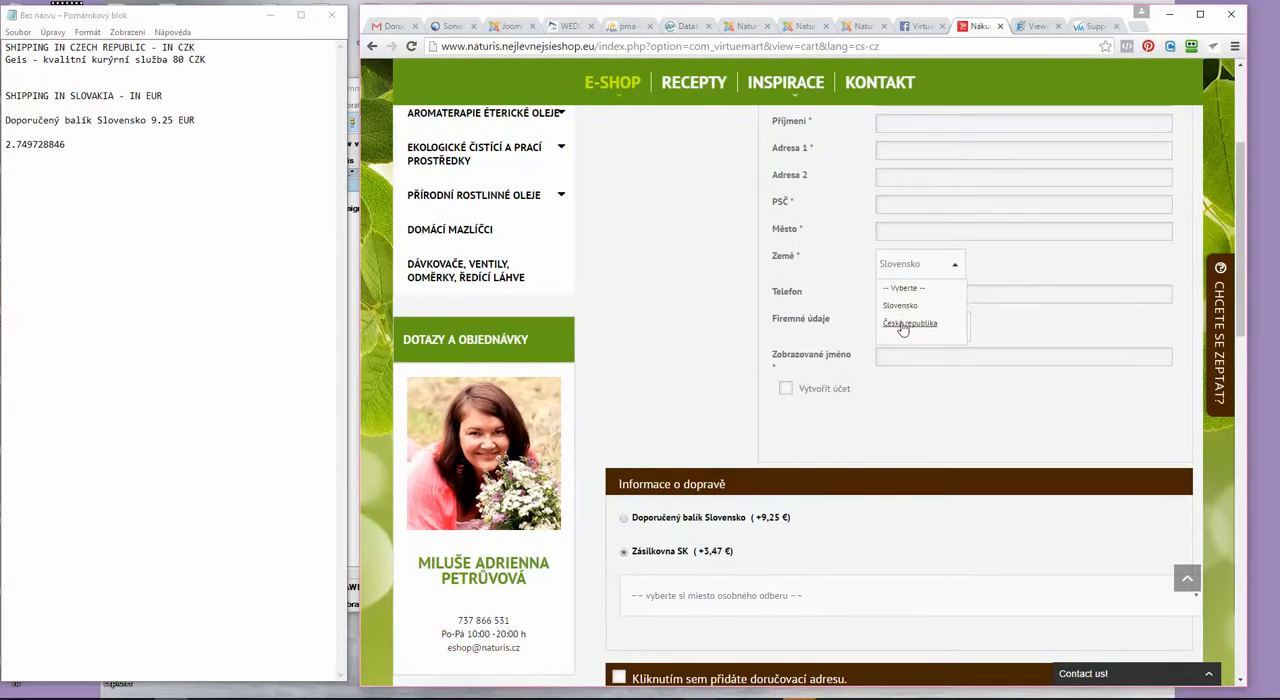
pyautogui.click(908, 322)
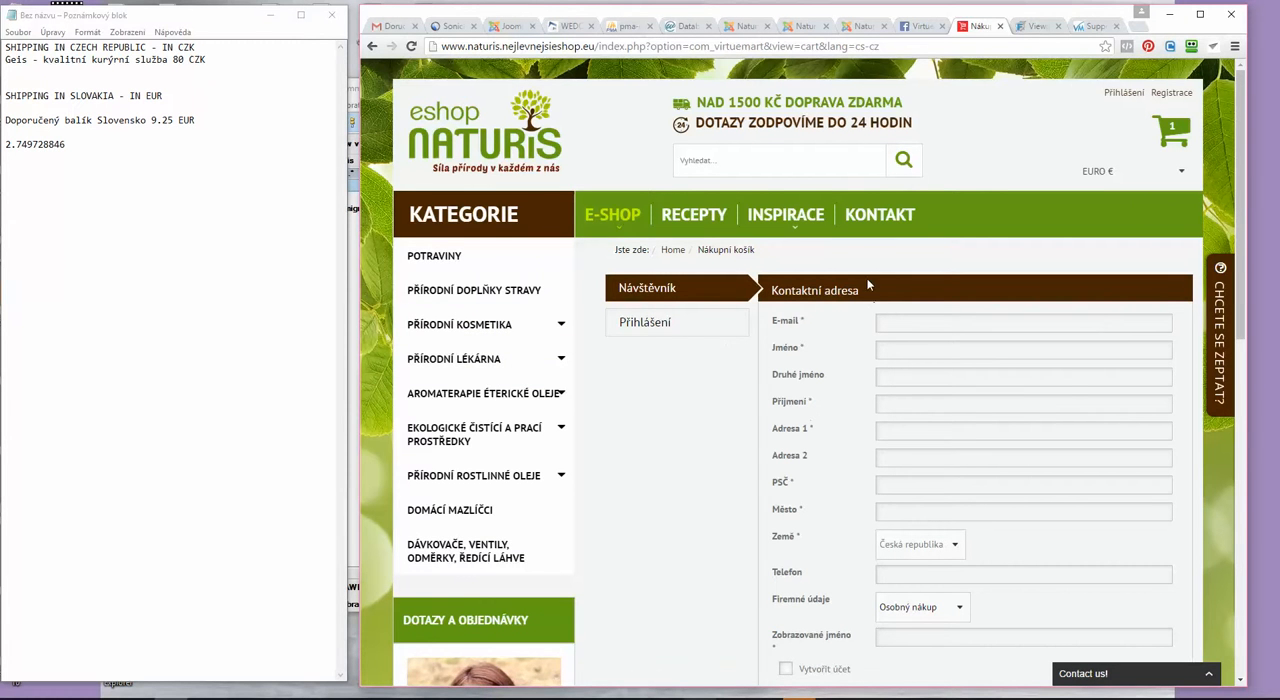
# - Recheck the Geis shipment form, then show the VirtueMart Payment Methods list
pyautogui.click(800, 24)
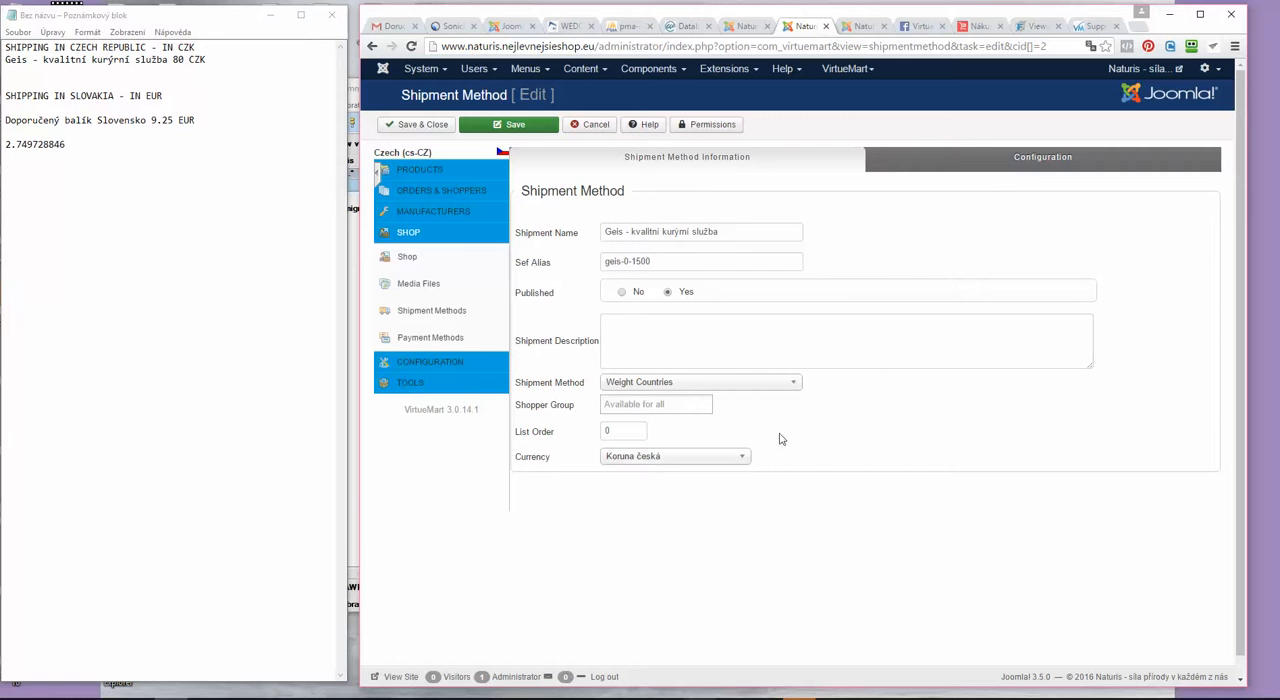
pyautogui.moveTo(870, 460)
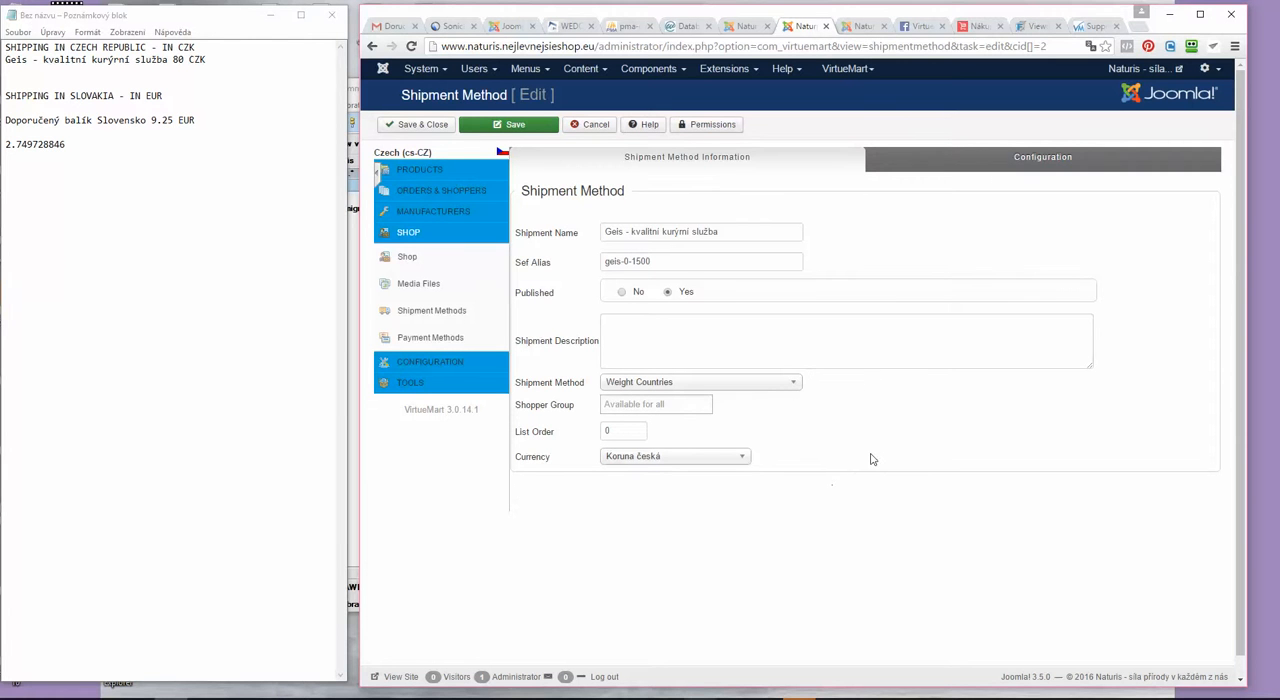
pyautogui.moveTo(776, 456)
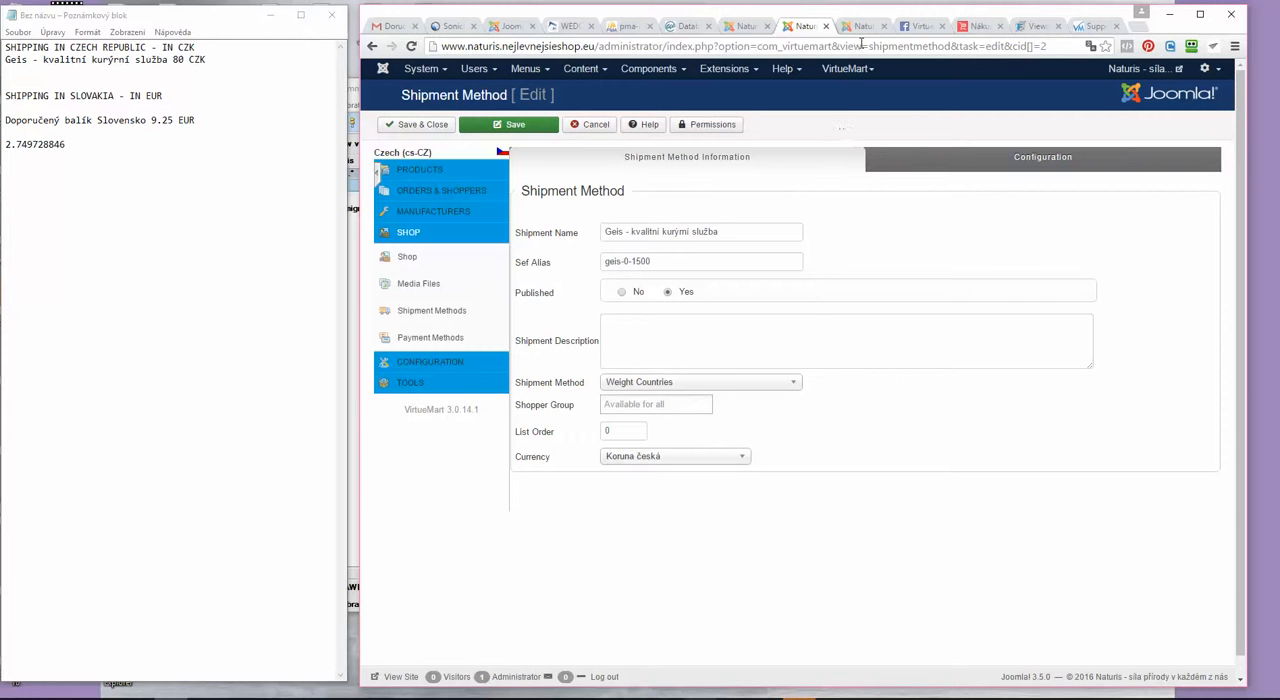
pyautogui.click(862, 24)
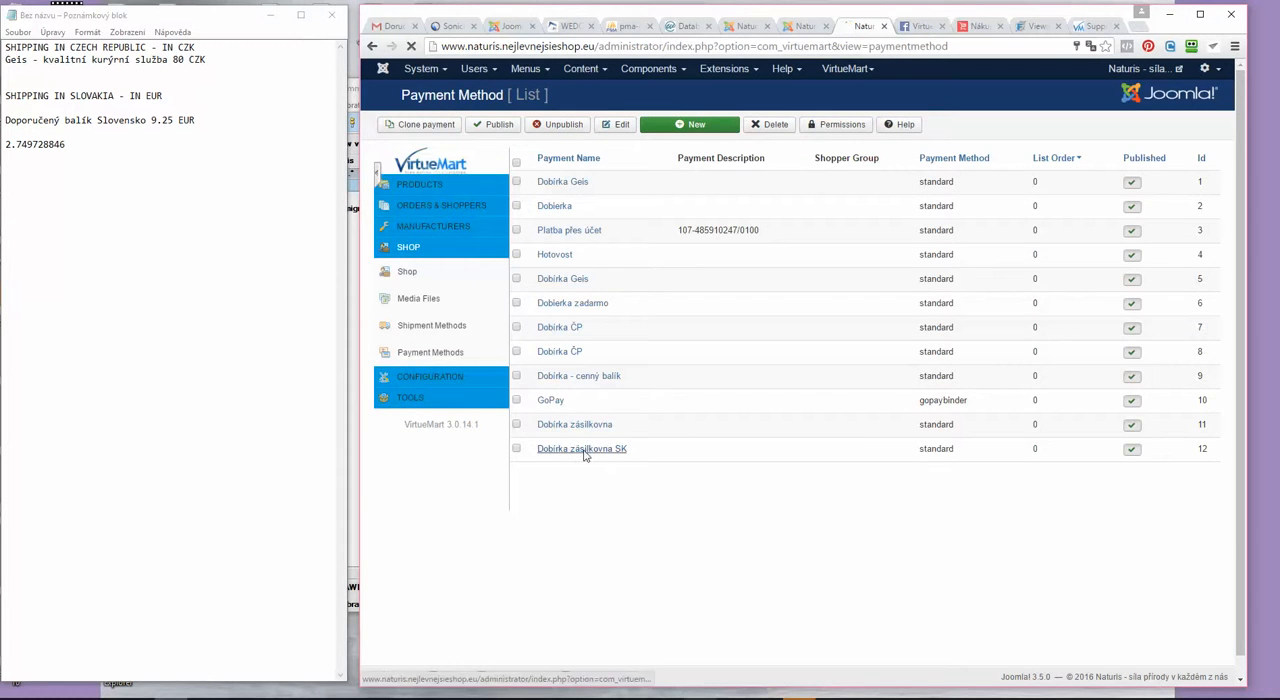
# - Confirm Dobírka zásilkovna SK payment method is Euro for Slovakia with a 0.84 fee
pyautogui.click(580, 448)
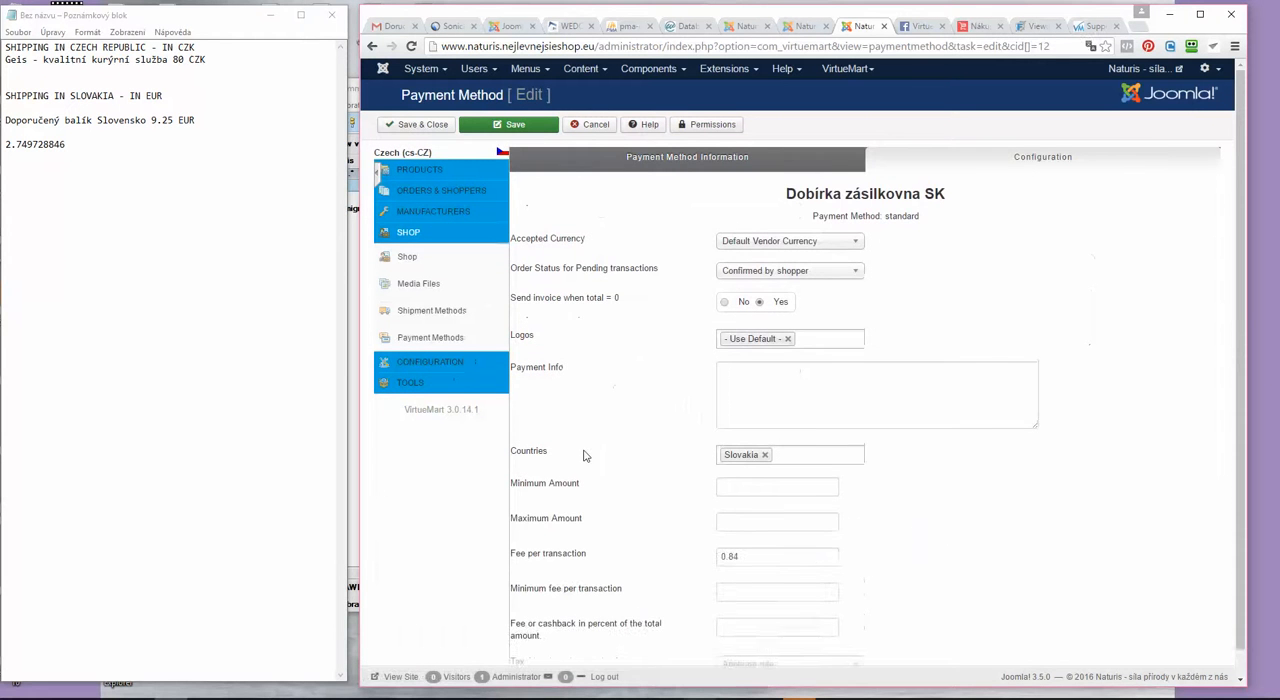
pyautogui.click(688, 156)
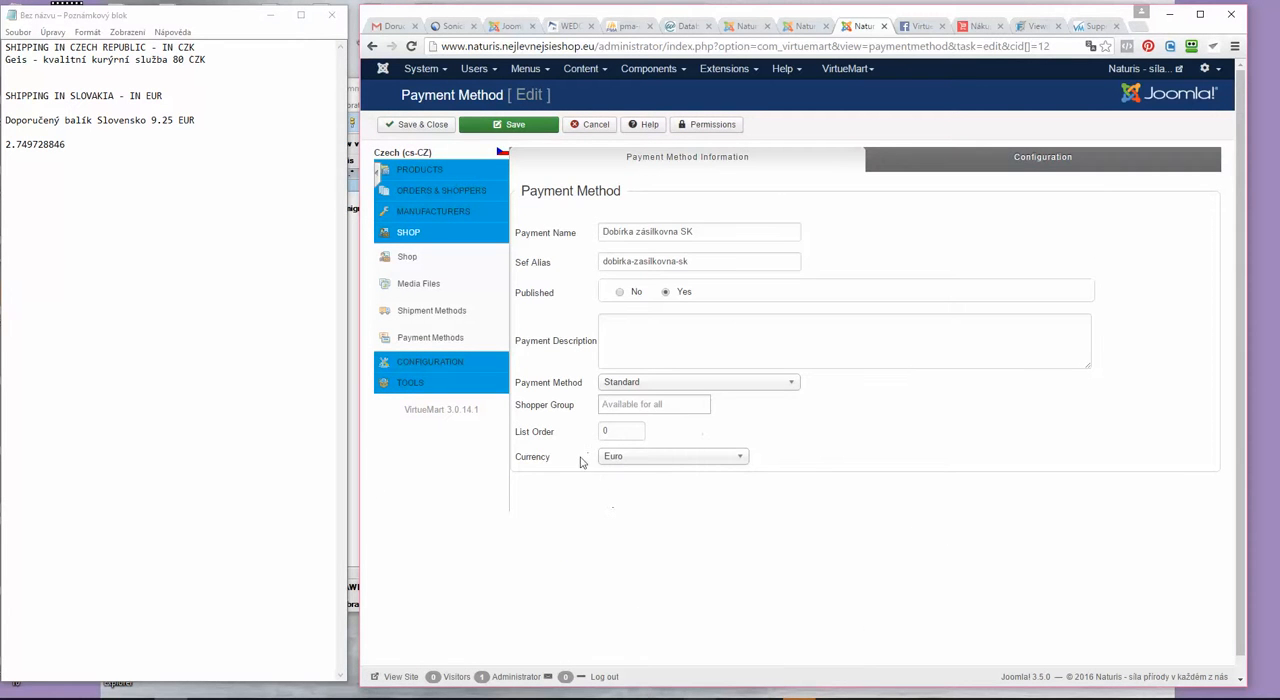
pyautogui.moveTo(674, 522)
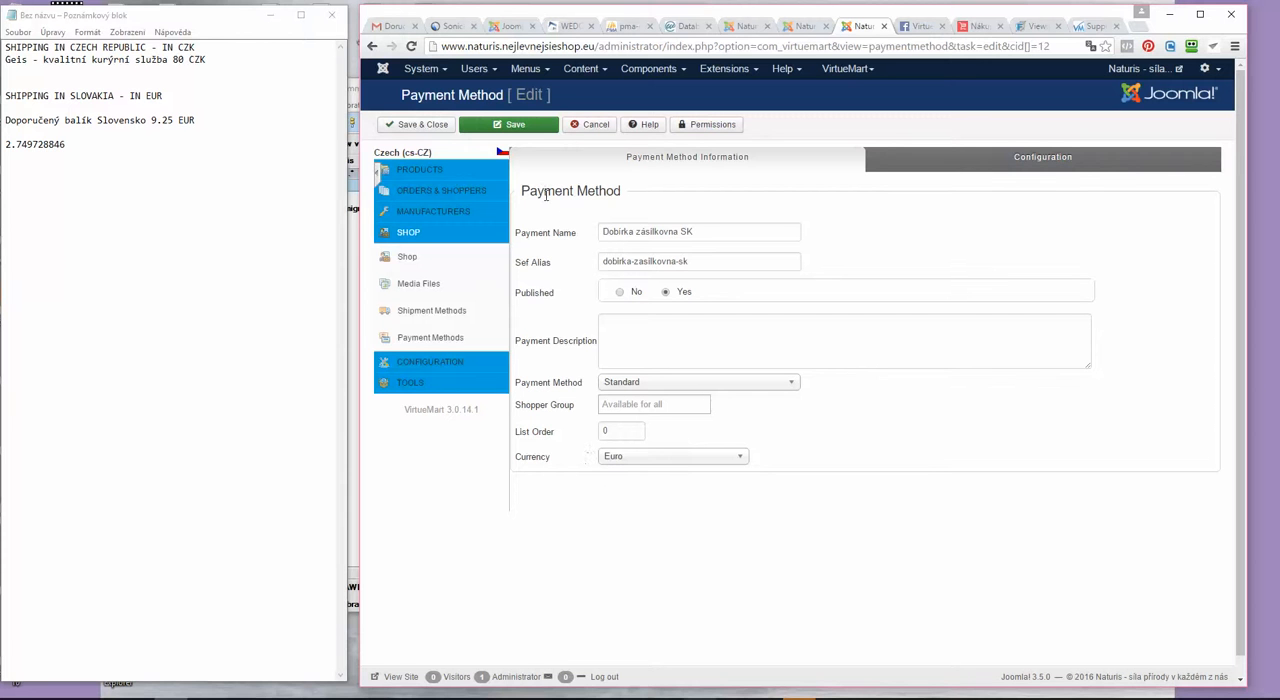
pyautogui.moveTo(604, 502)
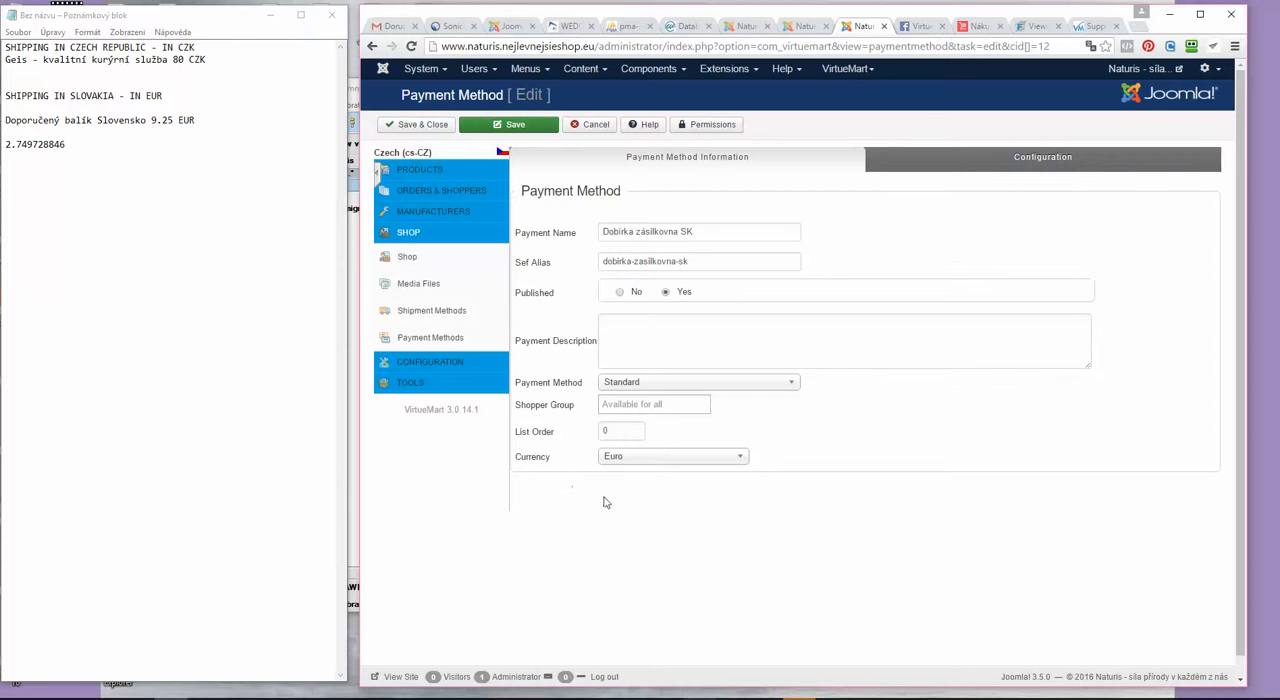
pyautogui.click(1042, 156)
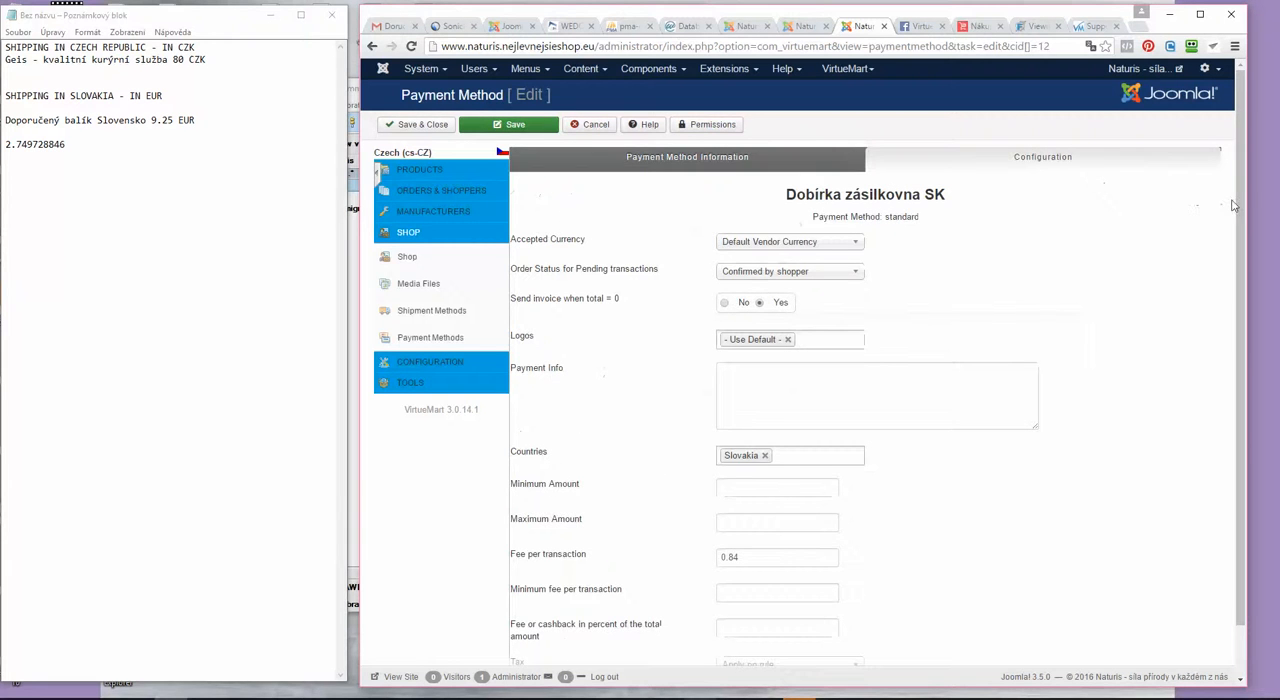
pyautogui.scroll(-3)
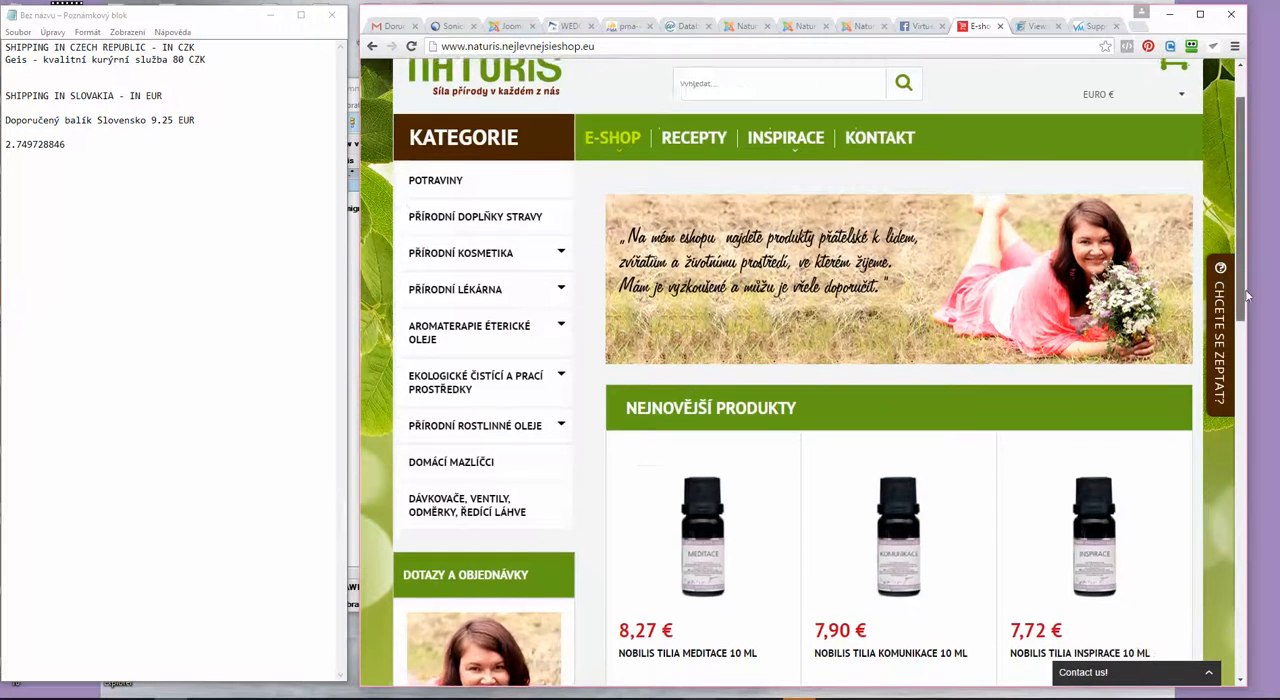
# - Add Nobilis Tilia Meditace 10 ml to the cart and view Slovakia shipping and payment fees in euros
pyautogui.click(1092, 488)
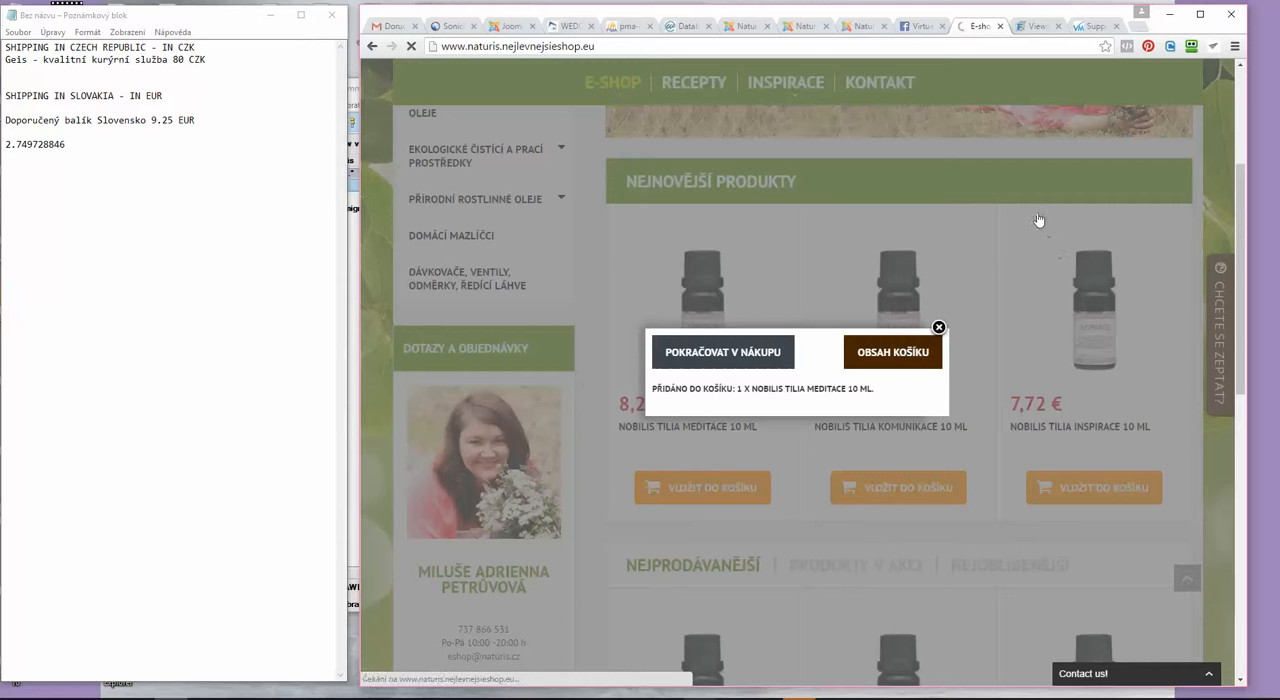
pyautogui.click(892, 352)
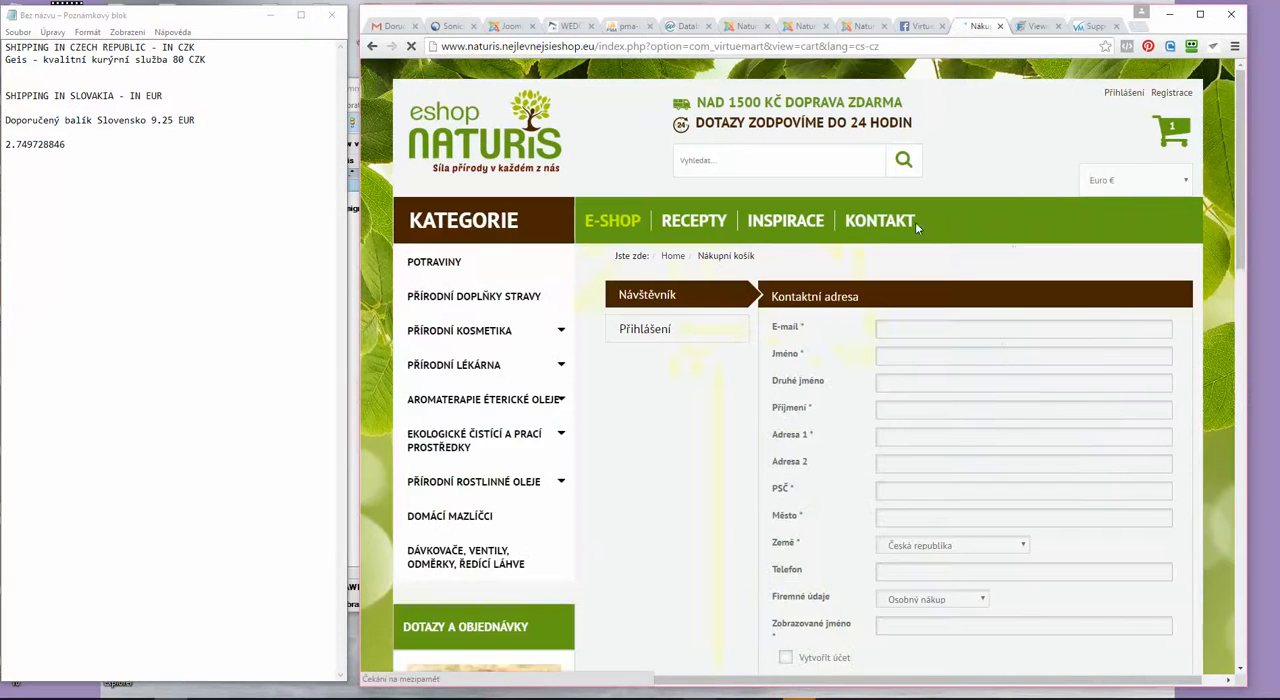
pyautogui.scroll(-3)
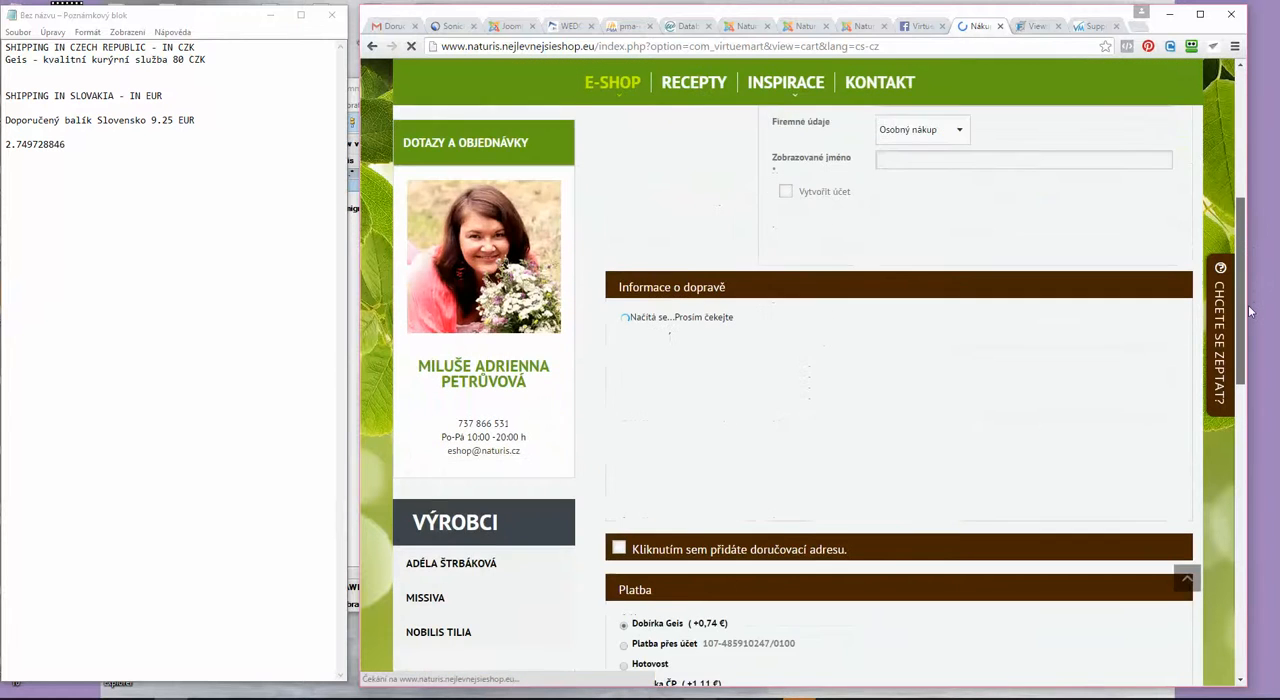
pyautogui.scroll(-3)
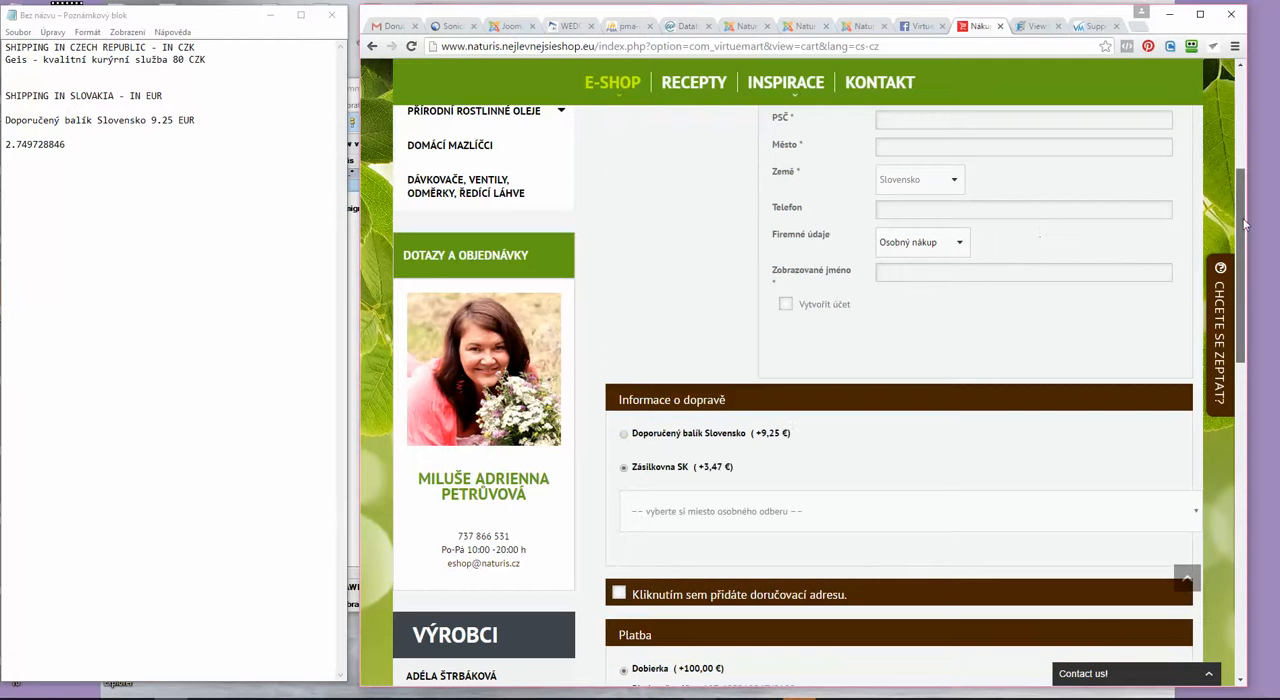
pyautogui.scroll(-3)
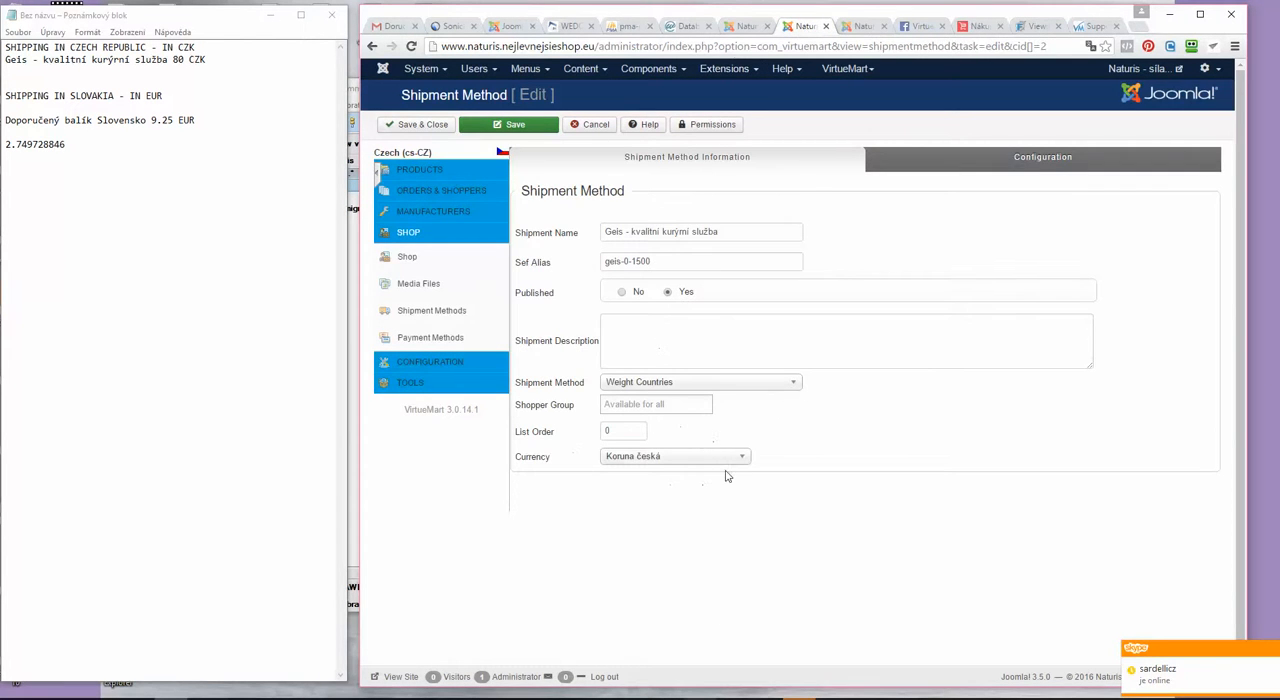
pyautogui.moveTo(604, 450)
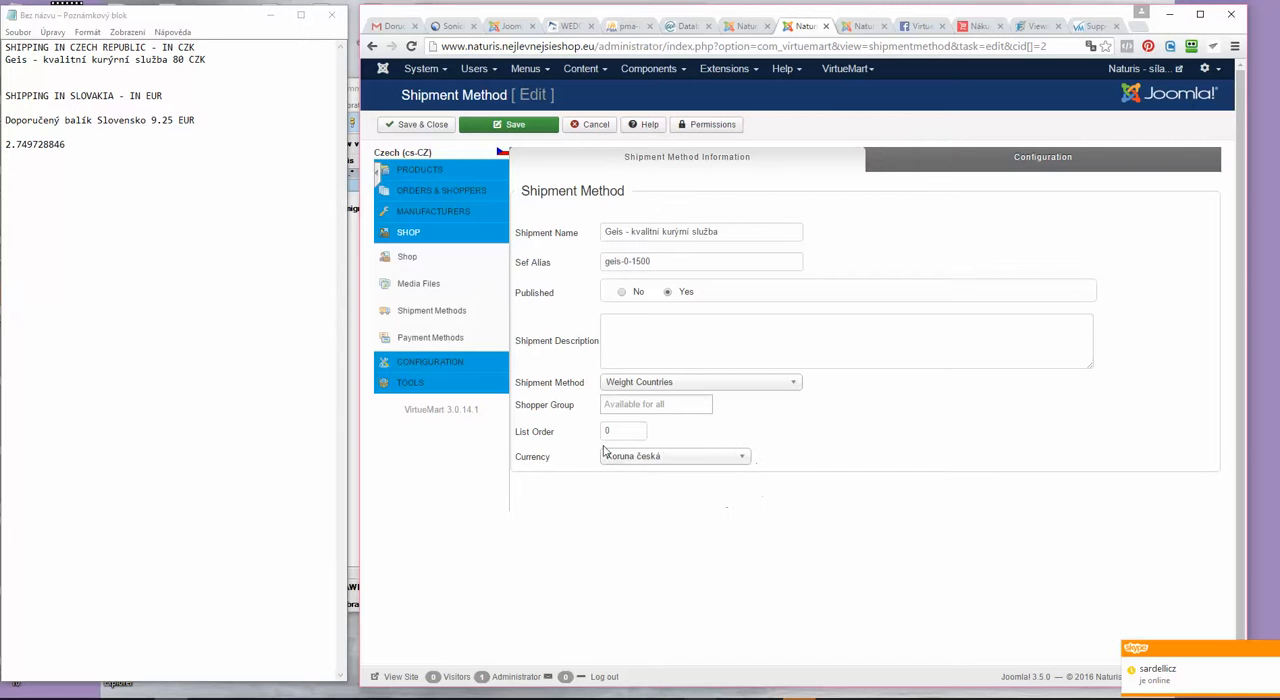
pyautogui.moveTo(560, 470)
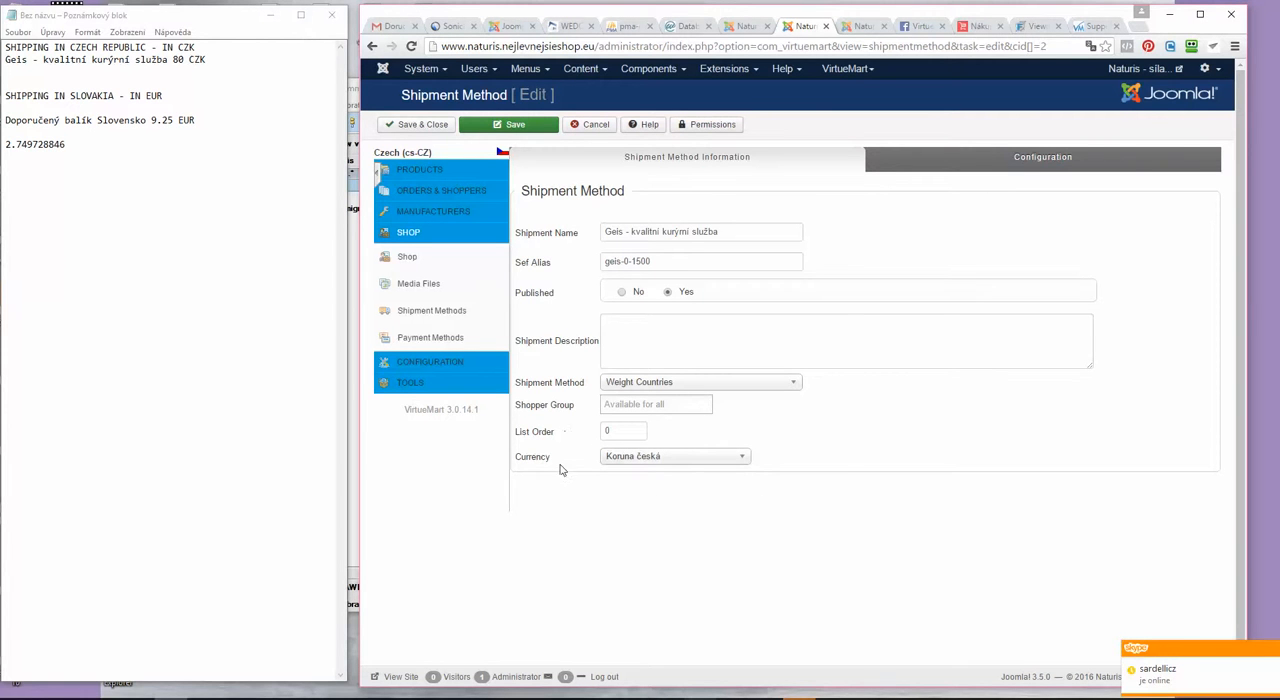
pyautogui.moveTo(570, 312)
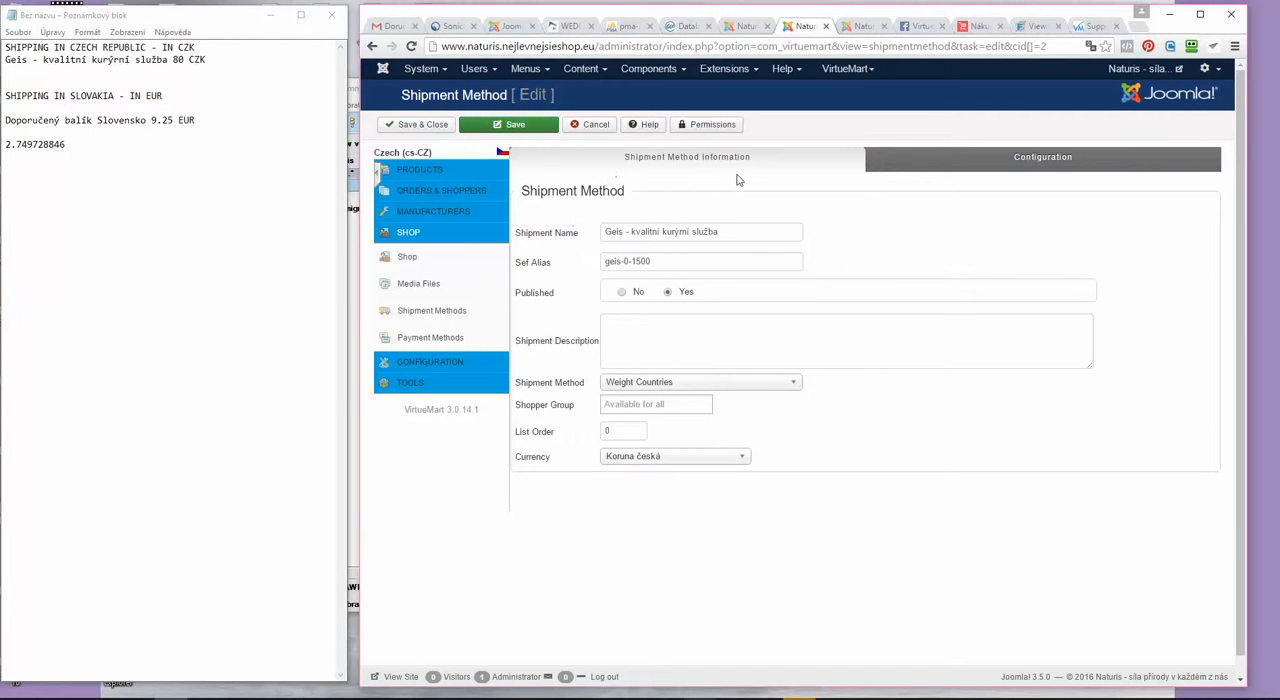
pyautogui.moveTo(532, 378)
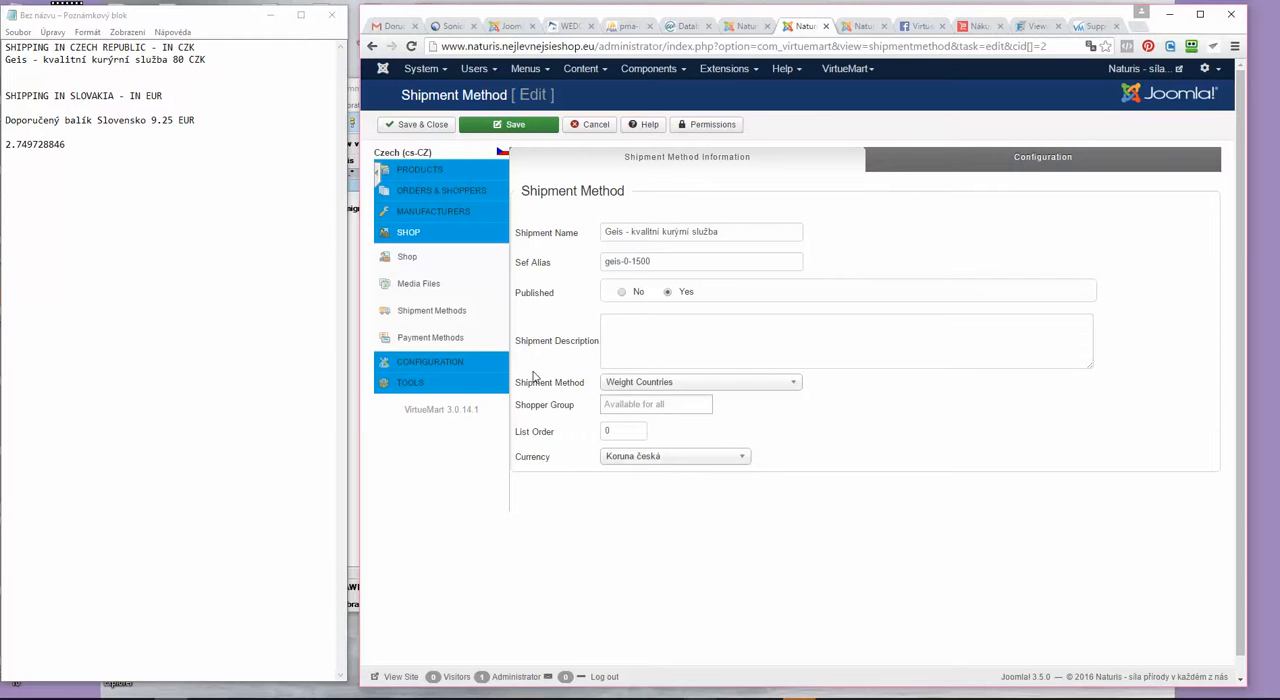
pyautogui.moveTo(936, 120)
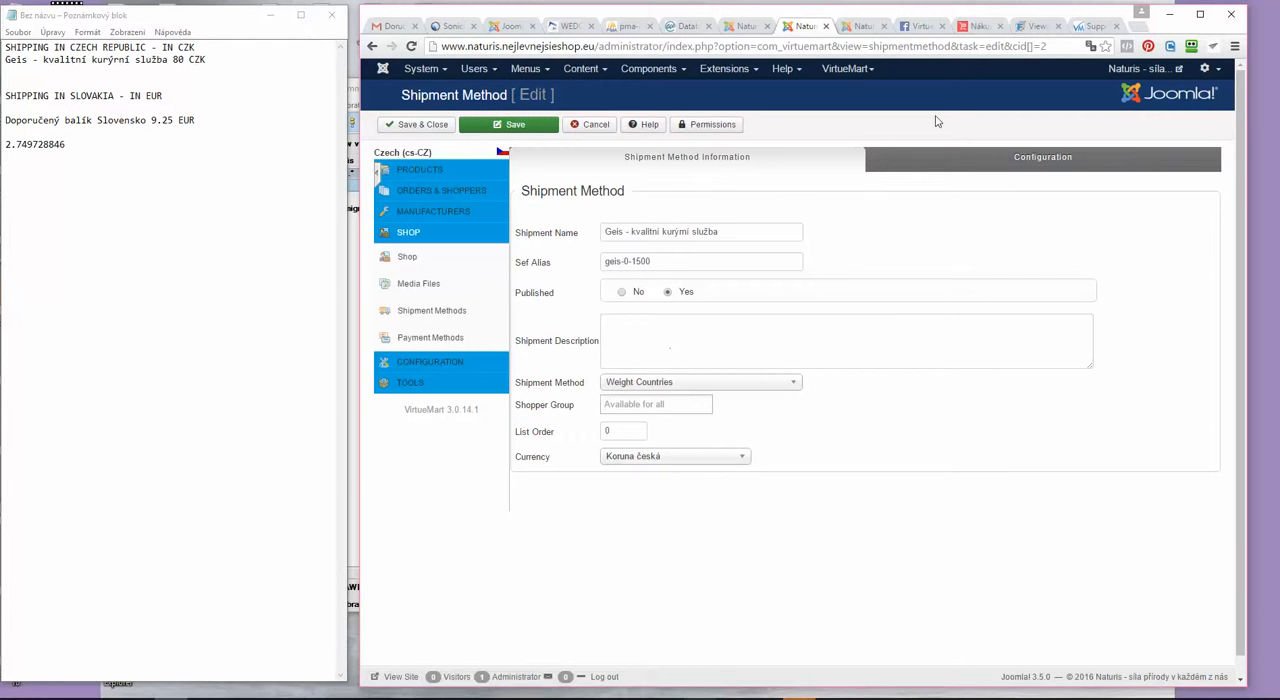
pyautogui.moveTo(754, 288)
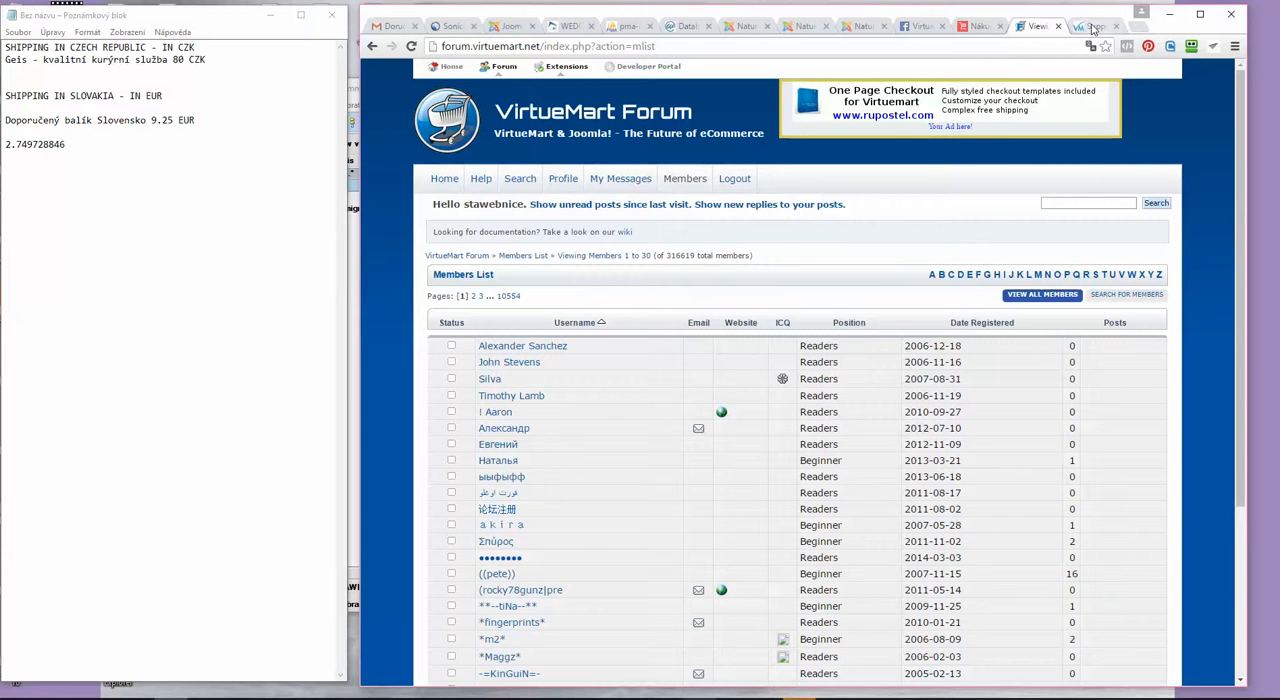
# - View the VirtueMart Extensions Supporter Membership page again
pyautogui.click(1090, 26)
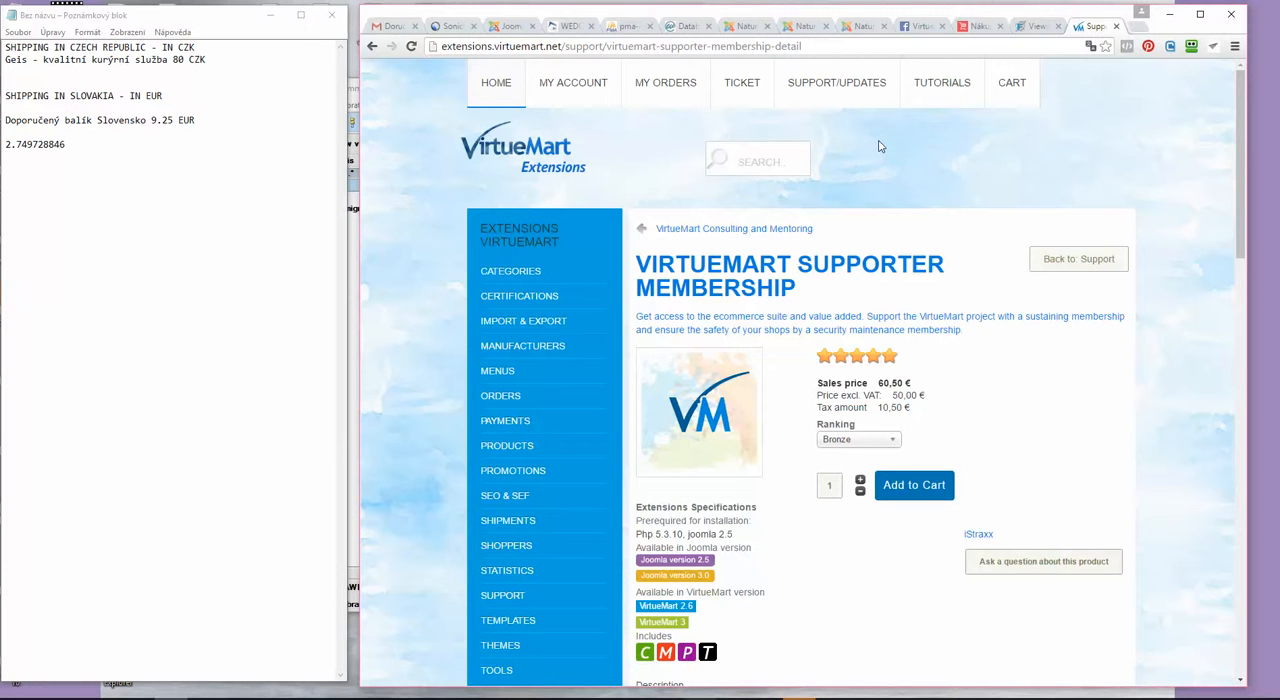
pyautogui.scroll(-3)
pyautogui.write('virtuemart.net')
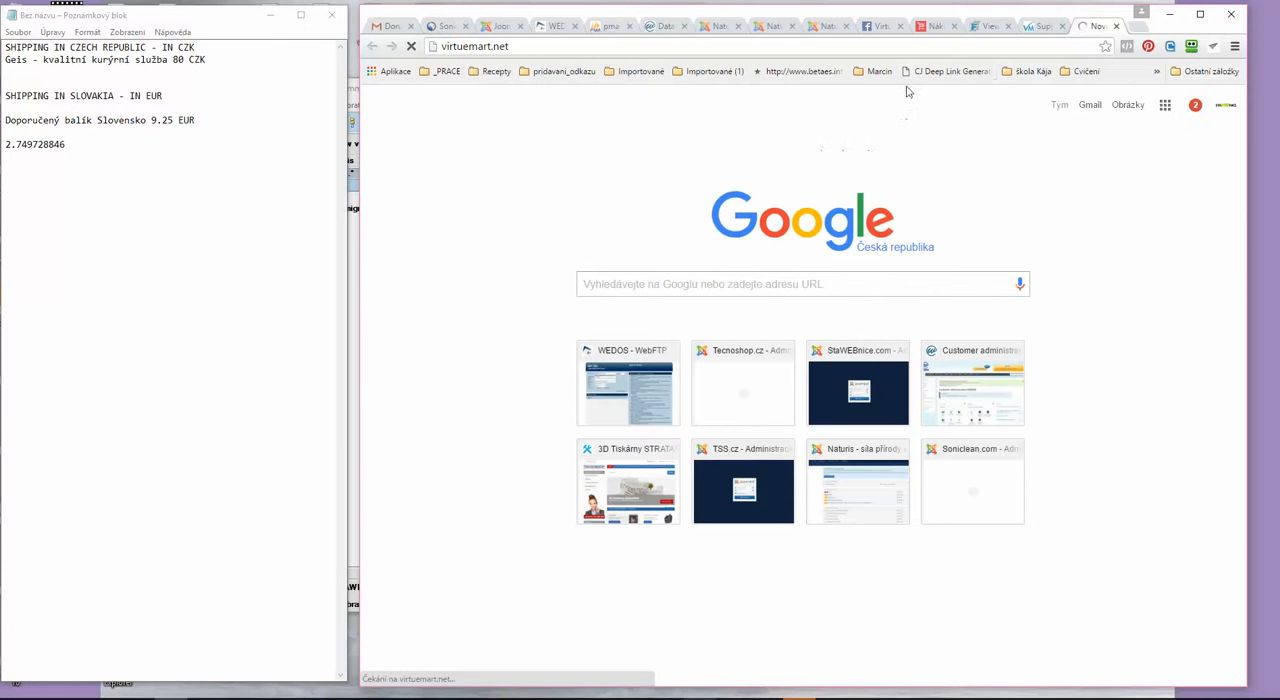
pyautogui.moveTo(990, 28)
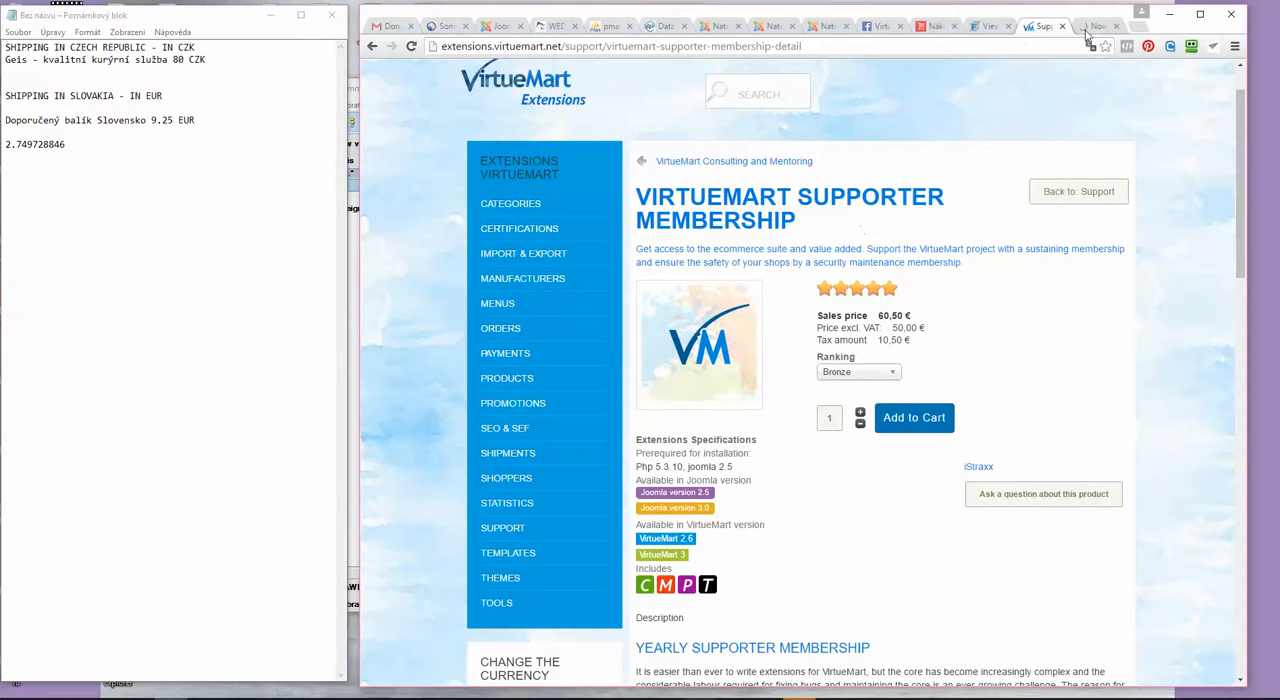
# - Switch between the Forum members, virtuemart.net loading and Supporter Membership (60.50 €, Bronze) pages
pyautogui.click(990, 24)
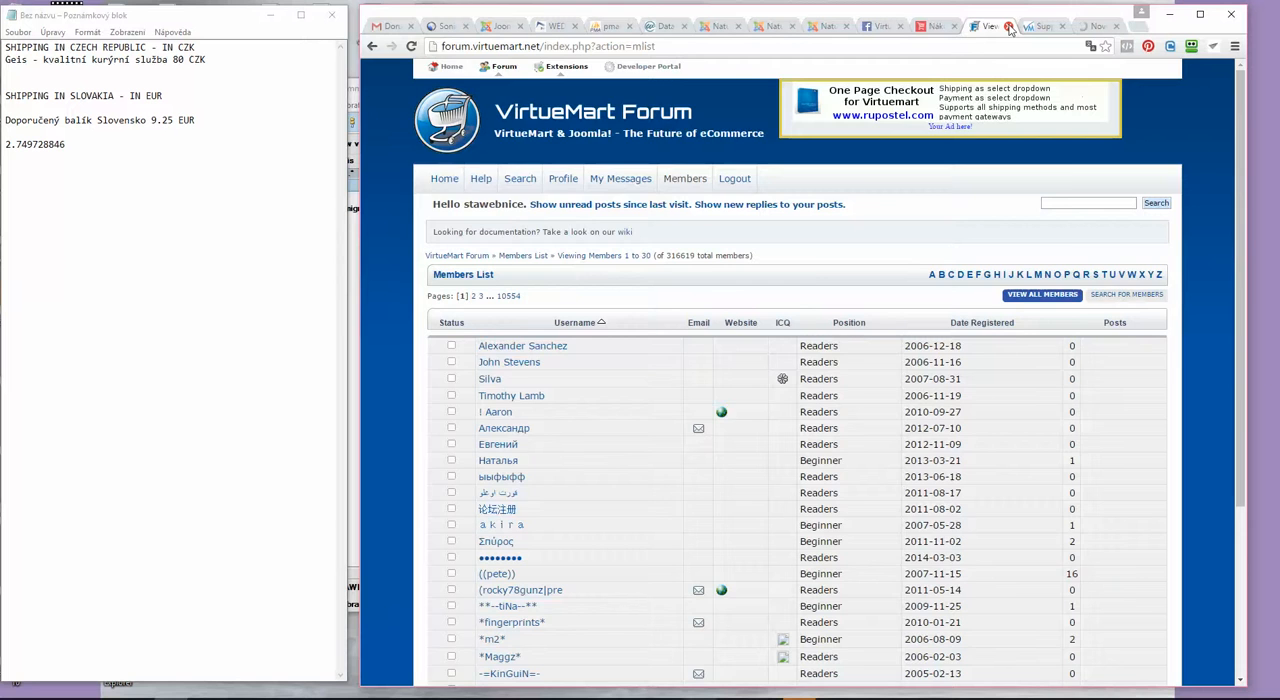
pyautogui.click(1036, 26)
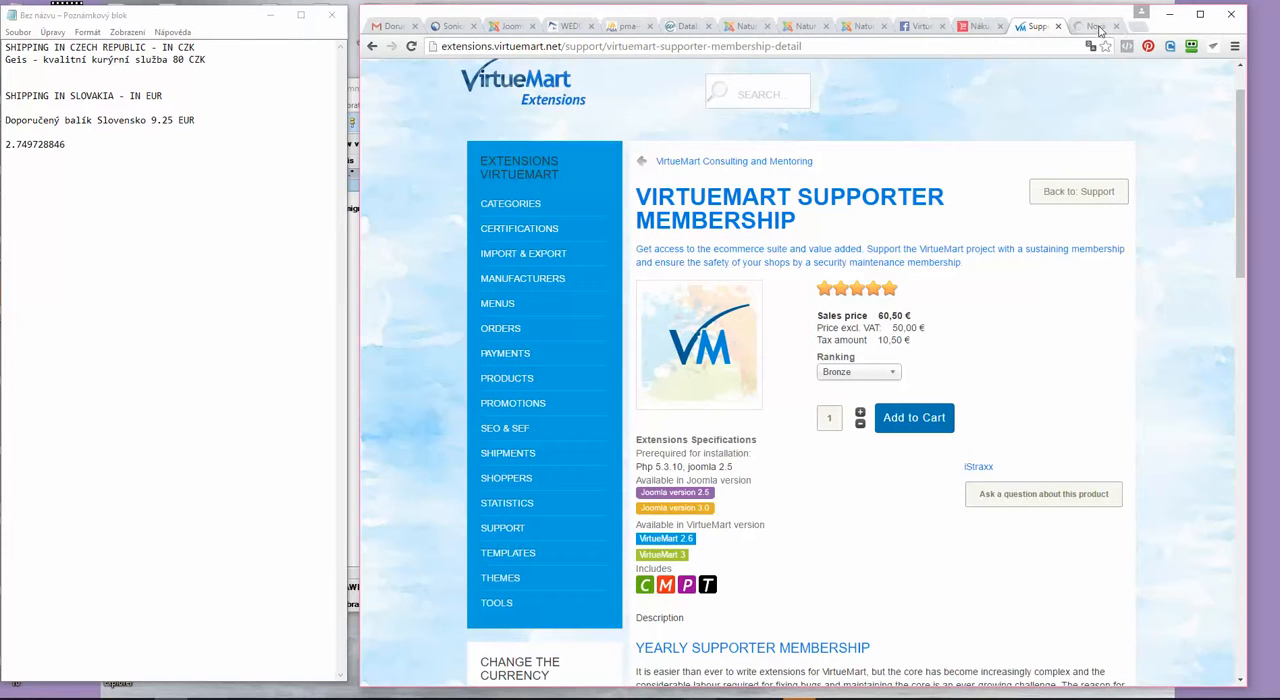
pyautogui.click(1094, 26)
pyautogui.write('virtuemart.net')
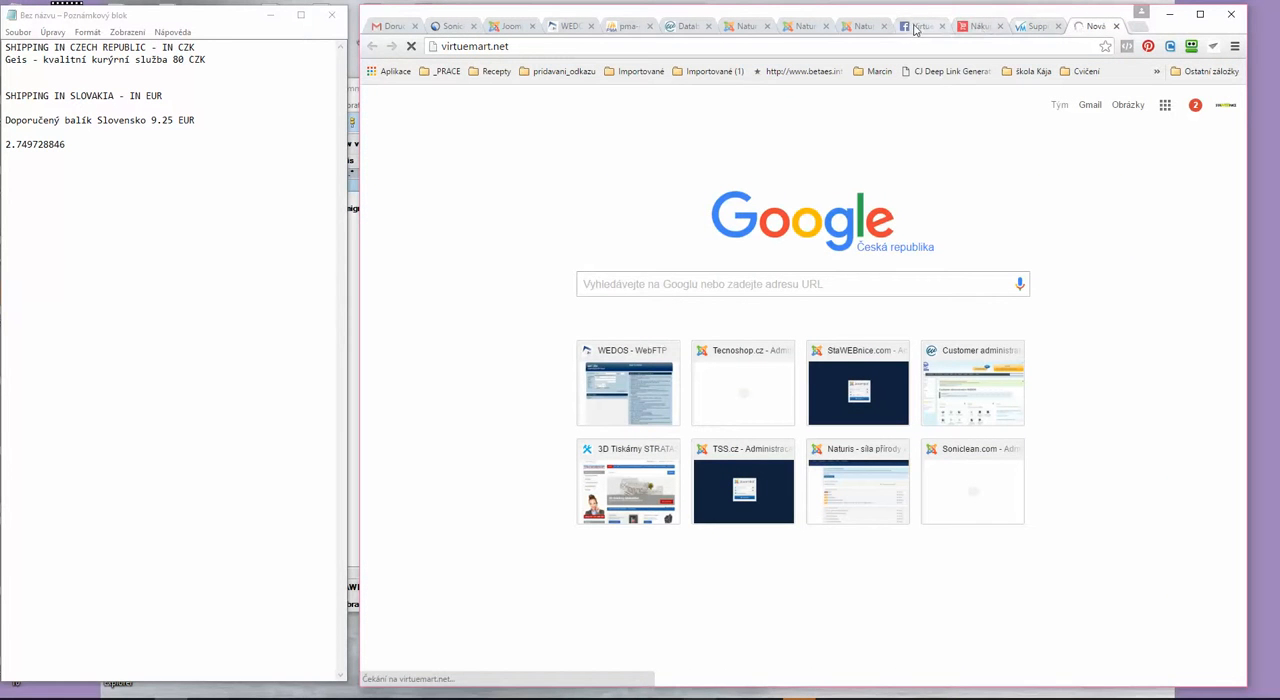
pyautogui.click(916, 24)
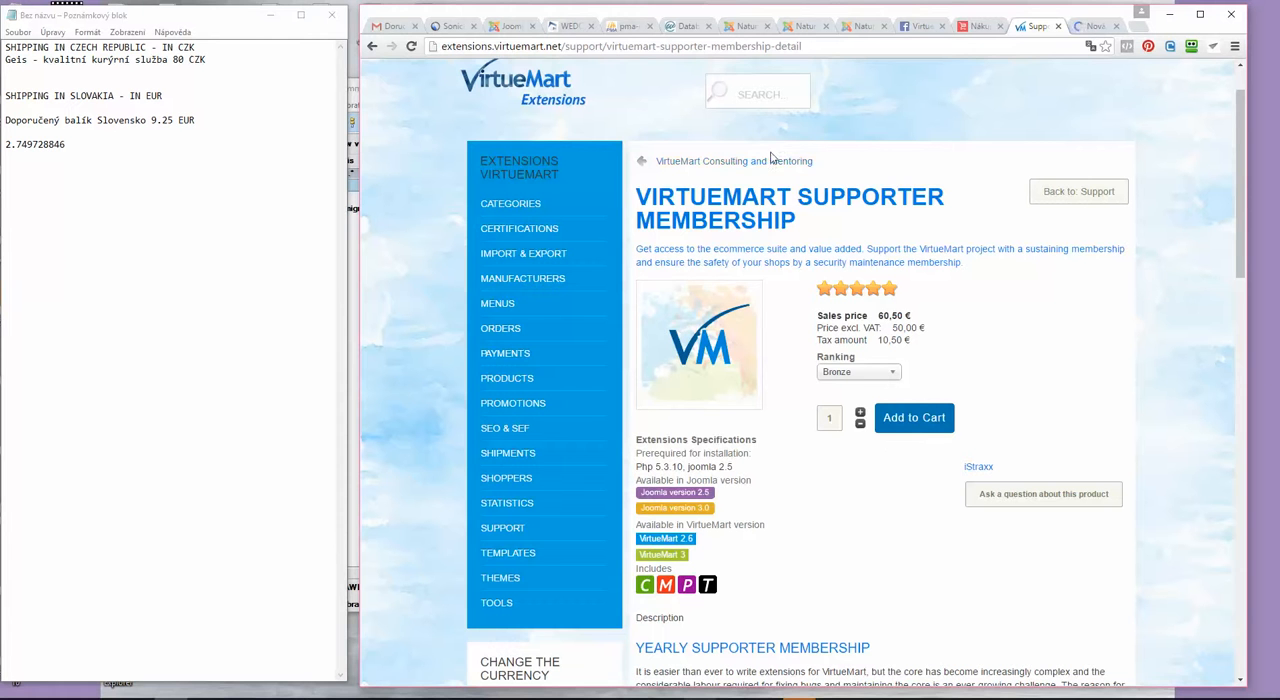
pyautogui.moveTo(920, 24)
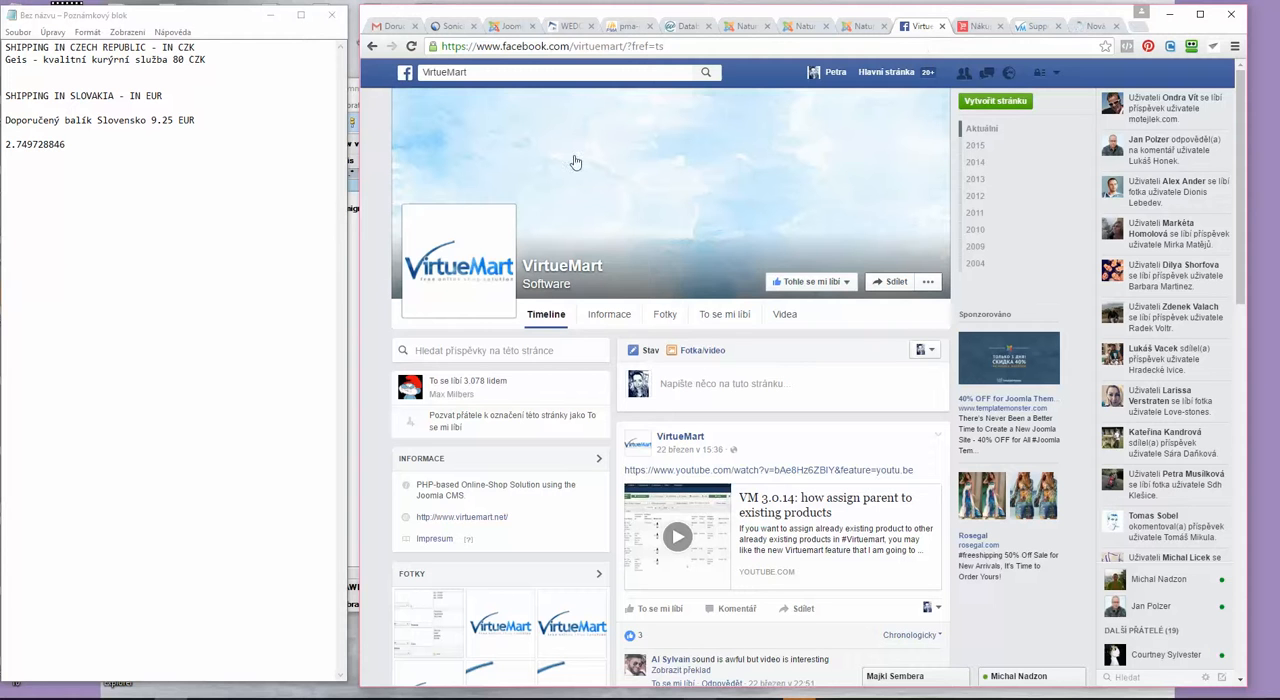
pyautogui.moveTo(644, 182)
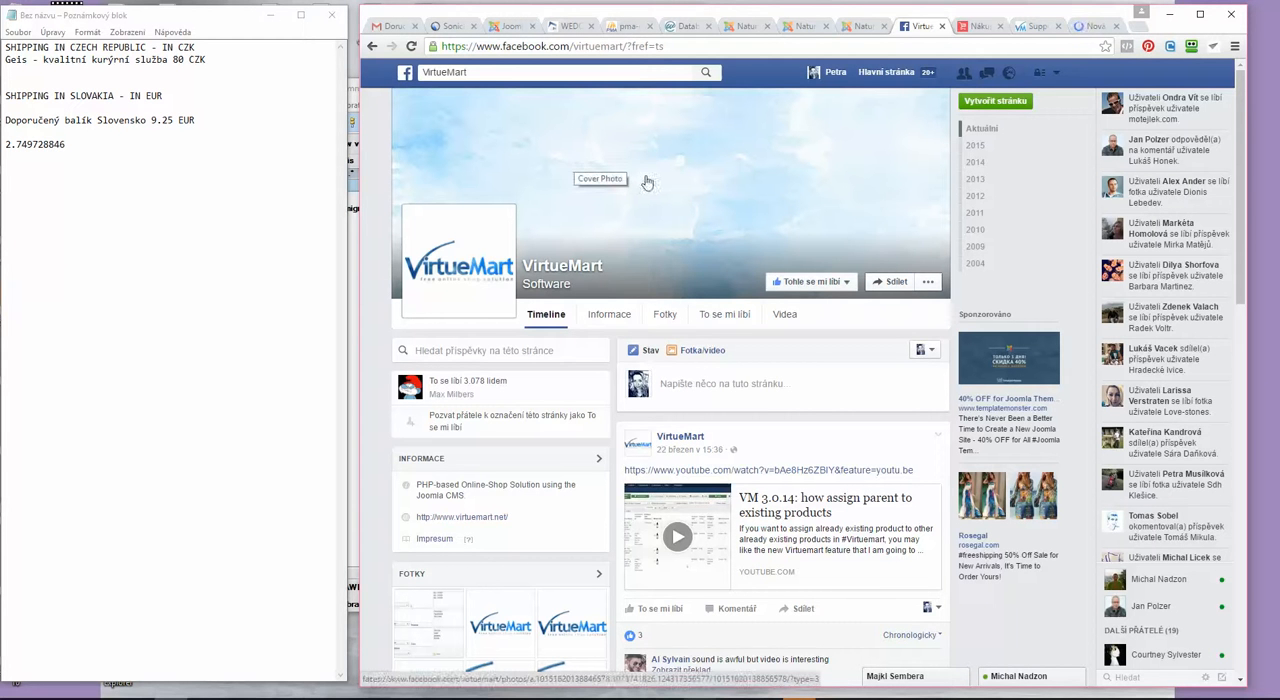